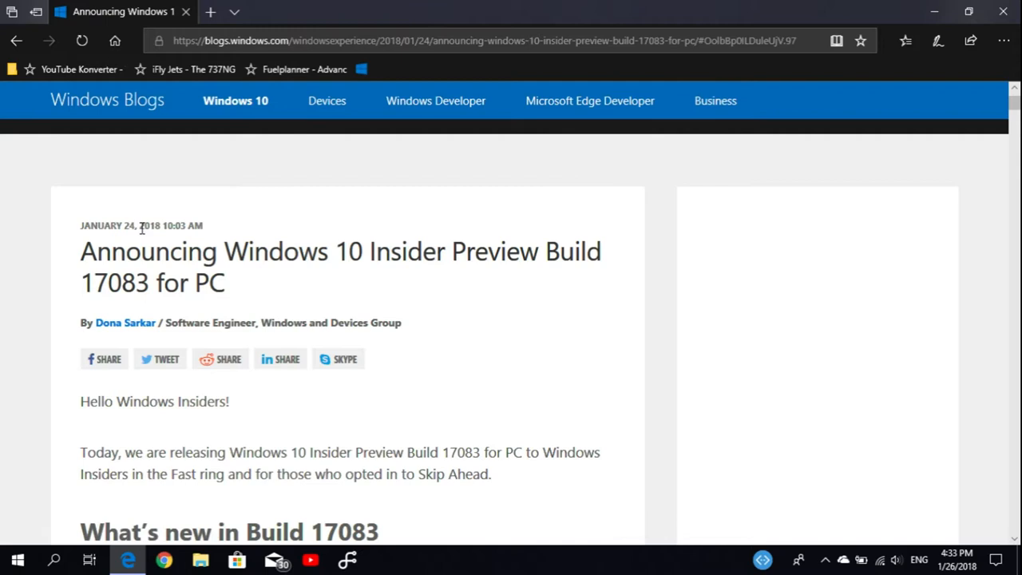
# Step: Scroll the Build 17083 announcement down to the Timeline Improvements heading
pyautogui.scroll(-3)
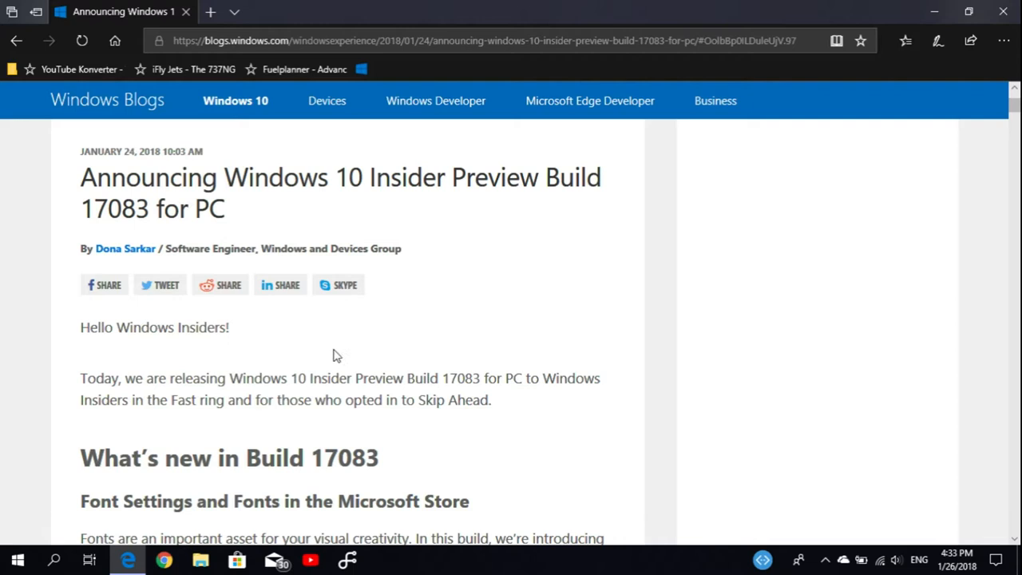
pyautogui.scroll(-3)
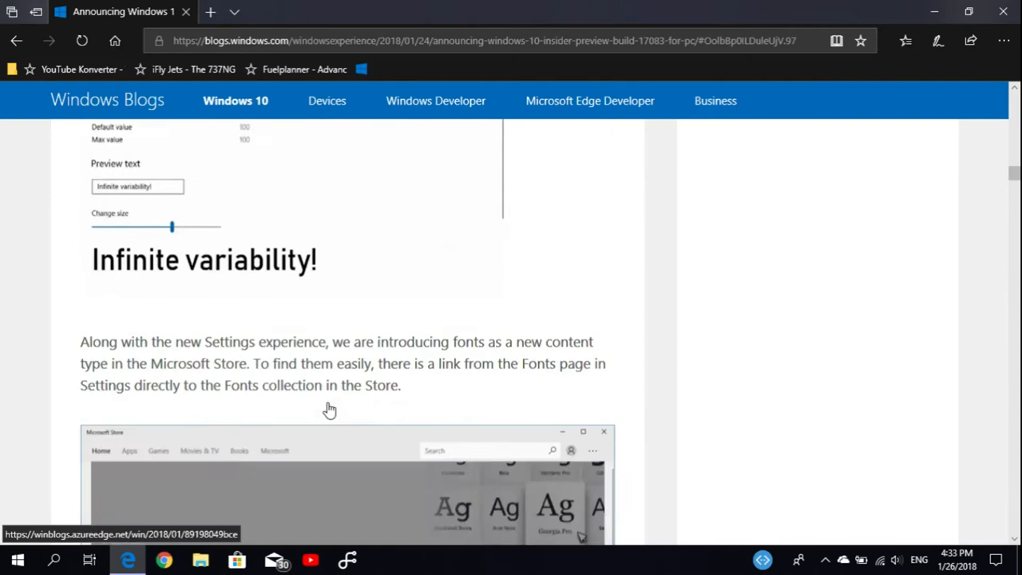
pyautogui.scroll(-3)
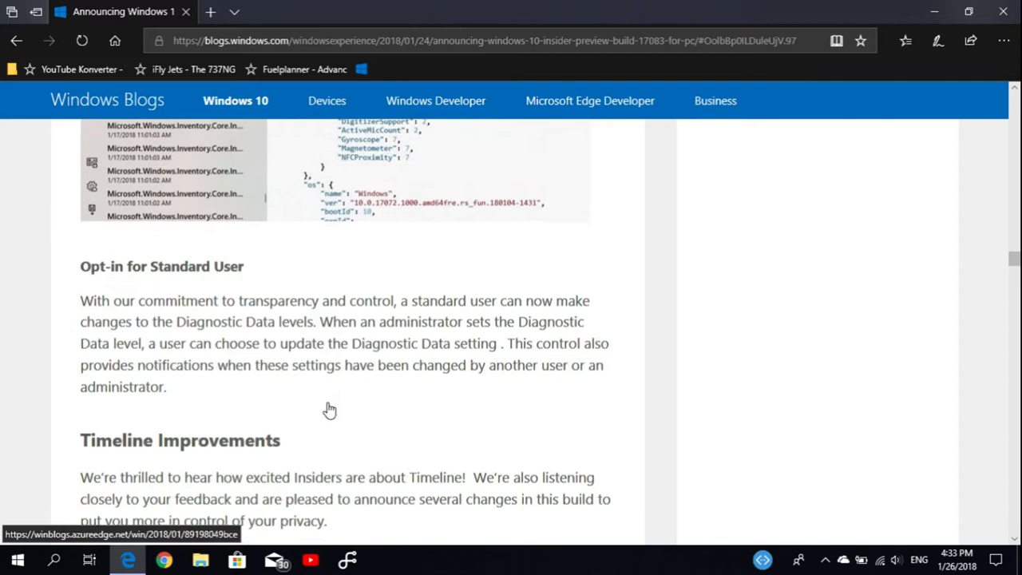
pyautogui.scroll(-3)
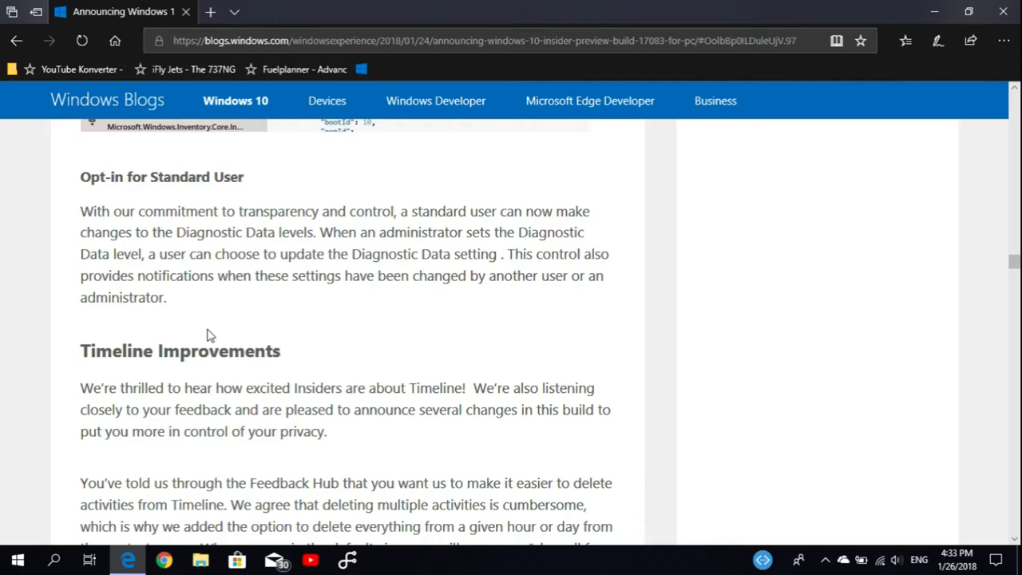
pyautogui.scroll(3)
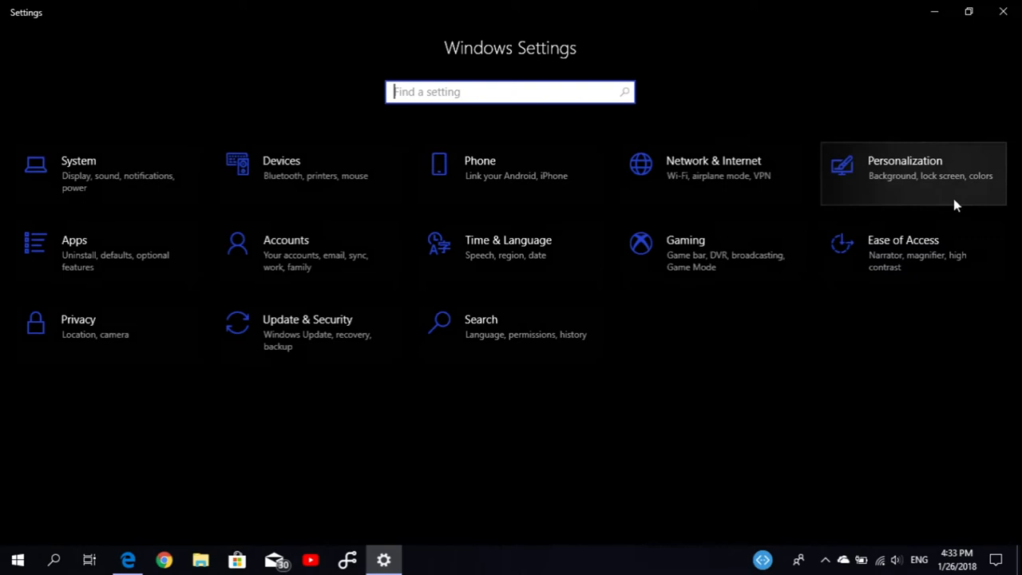
# Step: Go to Personalization > Fonts and browse the list of installed font previews
pyautogui.click(913, 168)
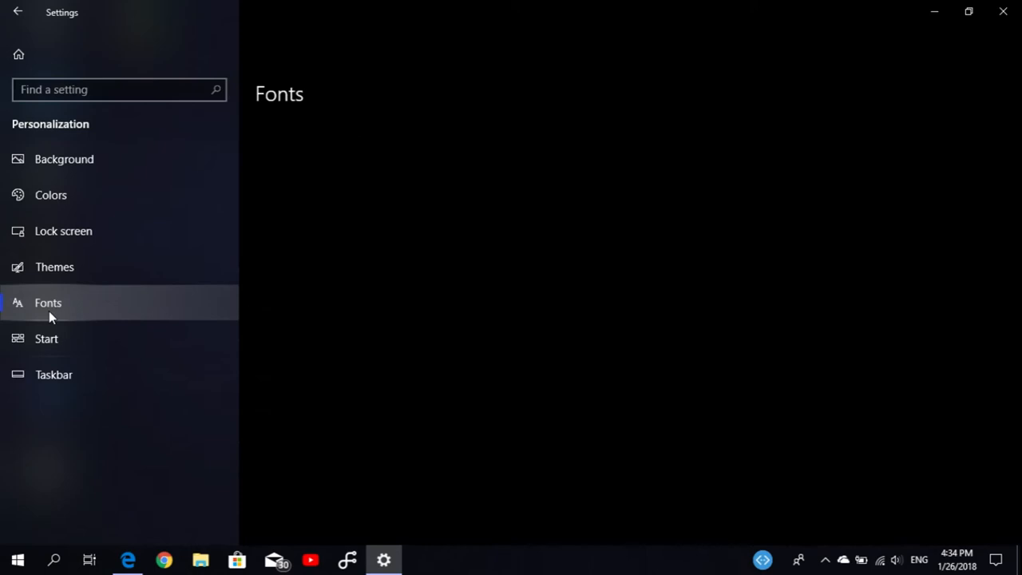
pyautogui.click(48, 304)
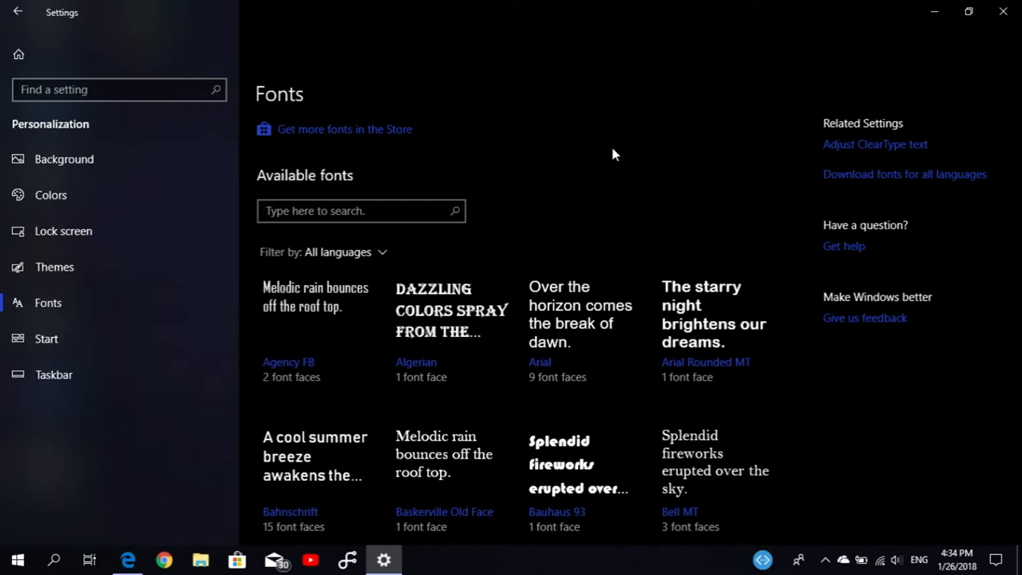
pyautogui.moveTo(572, 14)
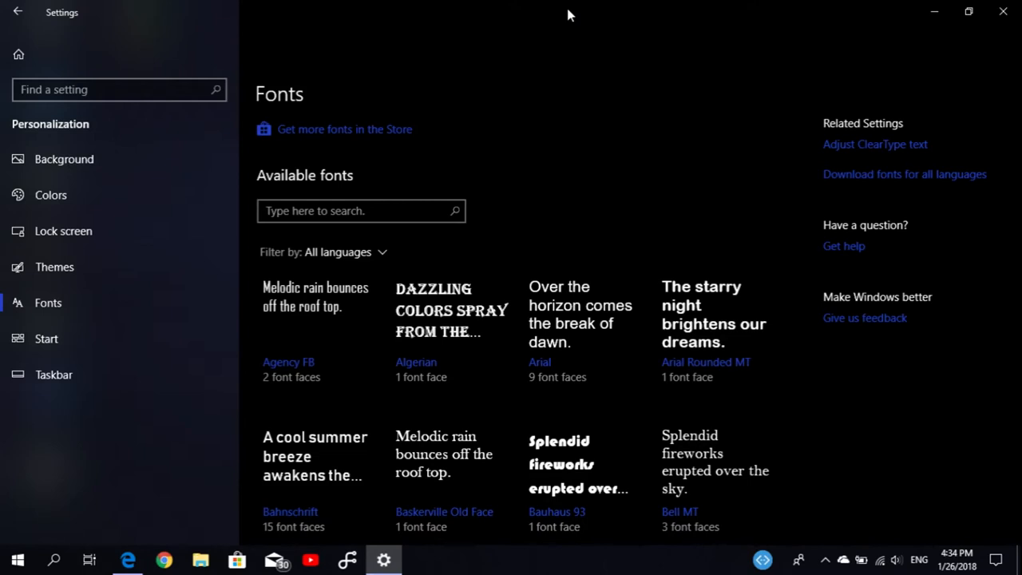
pyautogui.moveTo(589, 98)
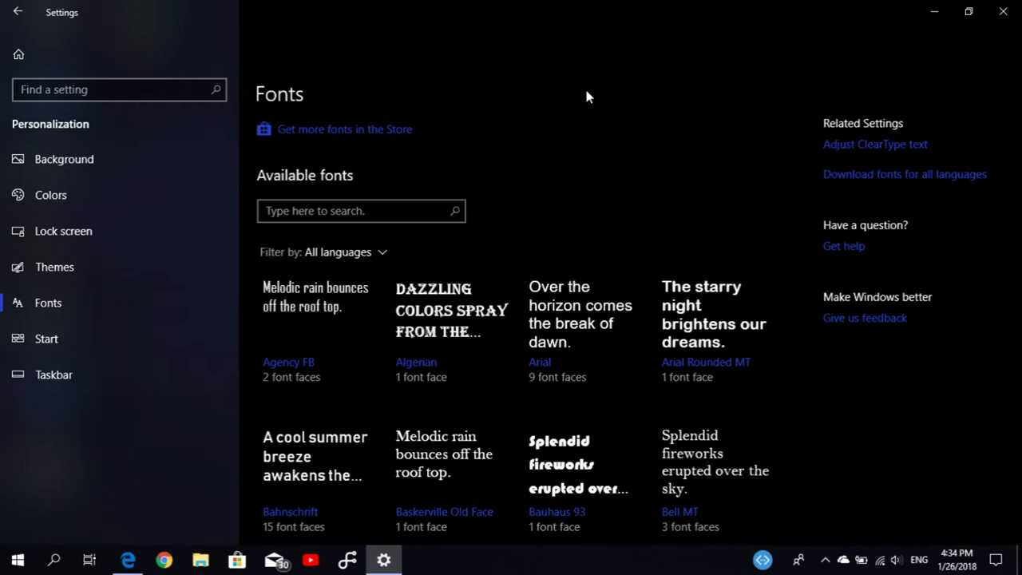
pyautogui.moveTo(544, 93)
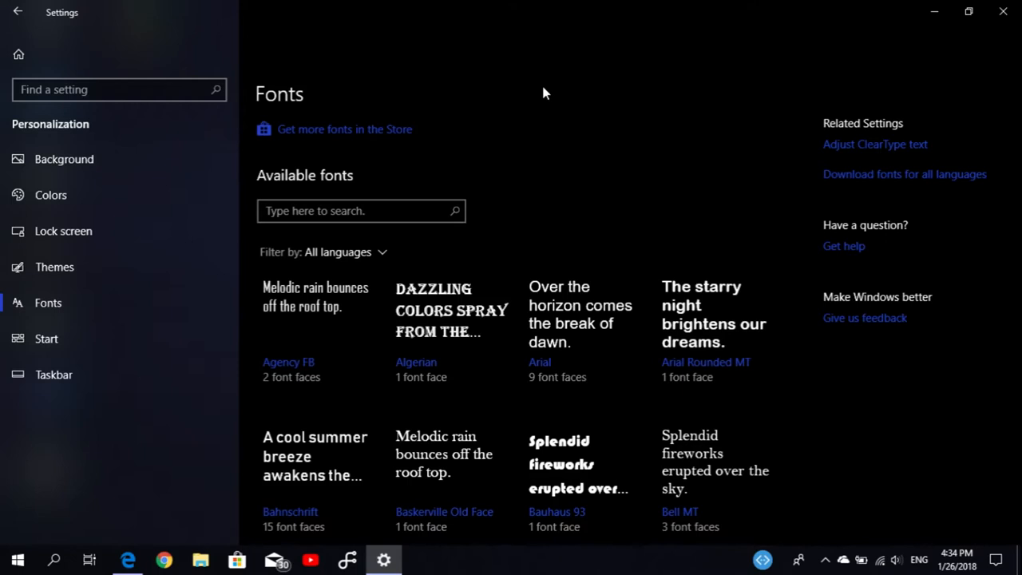
pyautogui.moveTo(551, 131)
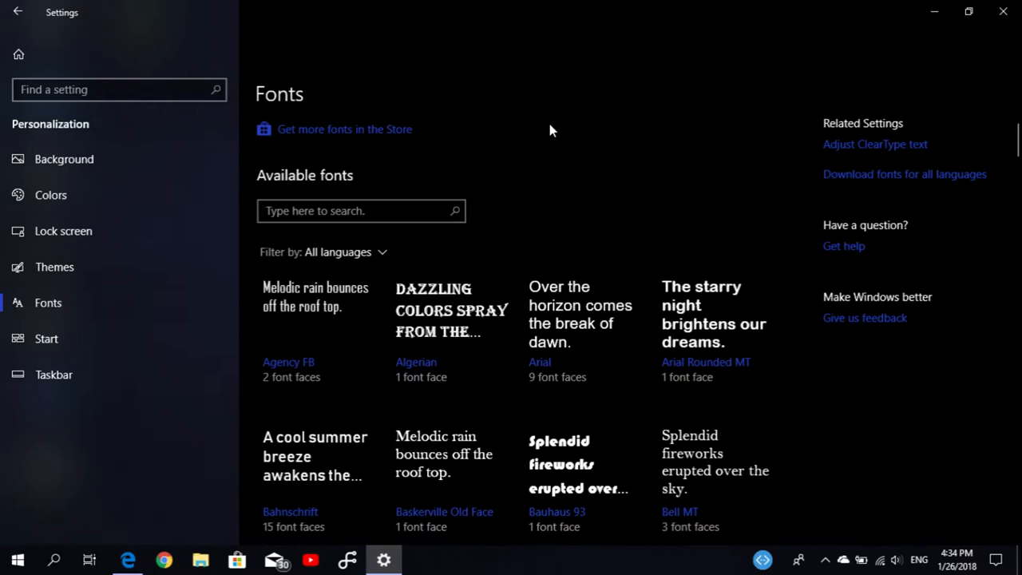
pyautogui.scroll(-3)
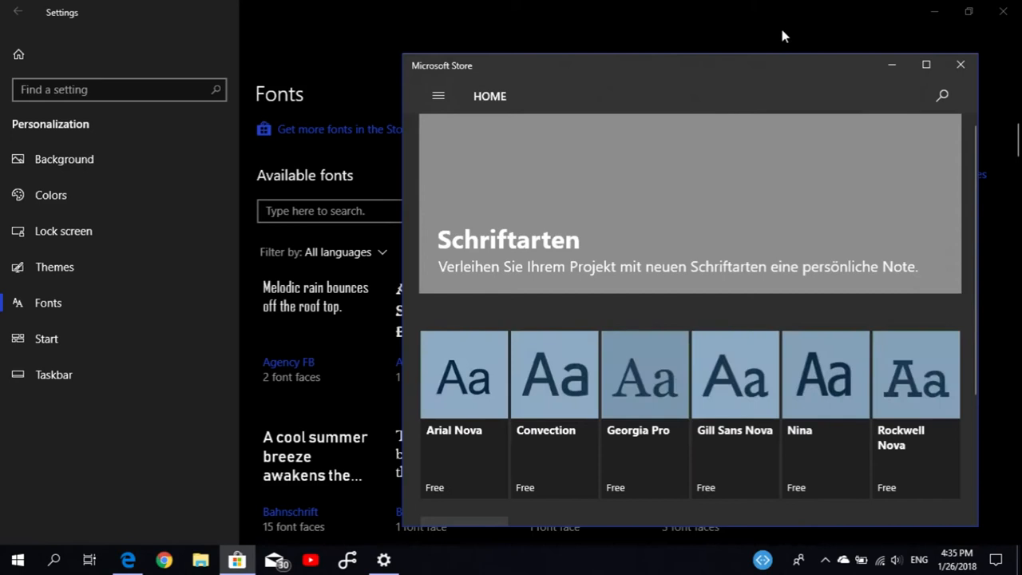
# Step: Maximize the Microsoft Store window showing the free fonts collection
pyautogui.click(926, 64)
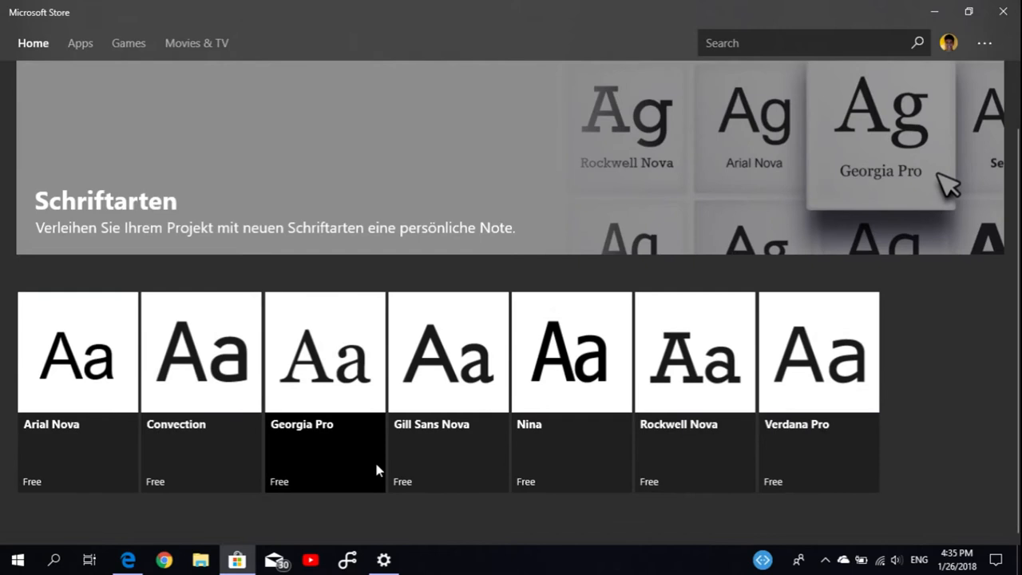
pyautogui.moveTo(3, 467)
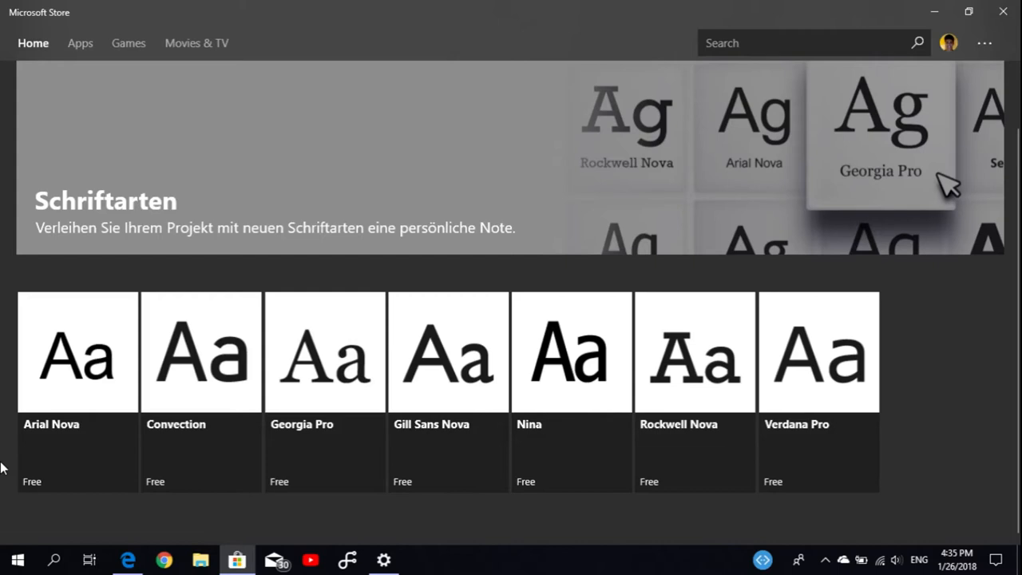
pyautogui.moveTo(39, 299)
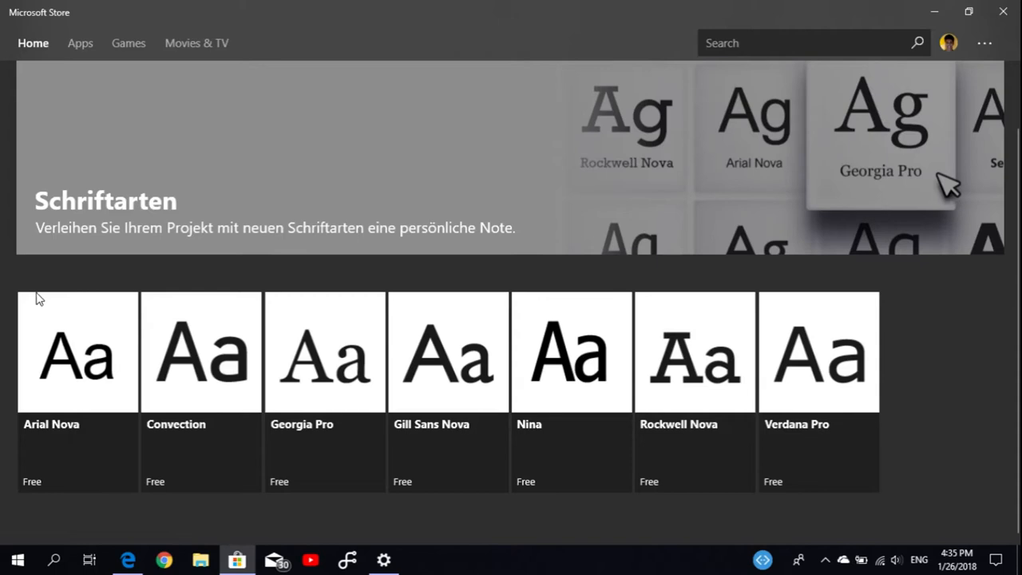
pyautogui.moveTo(136, 373)
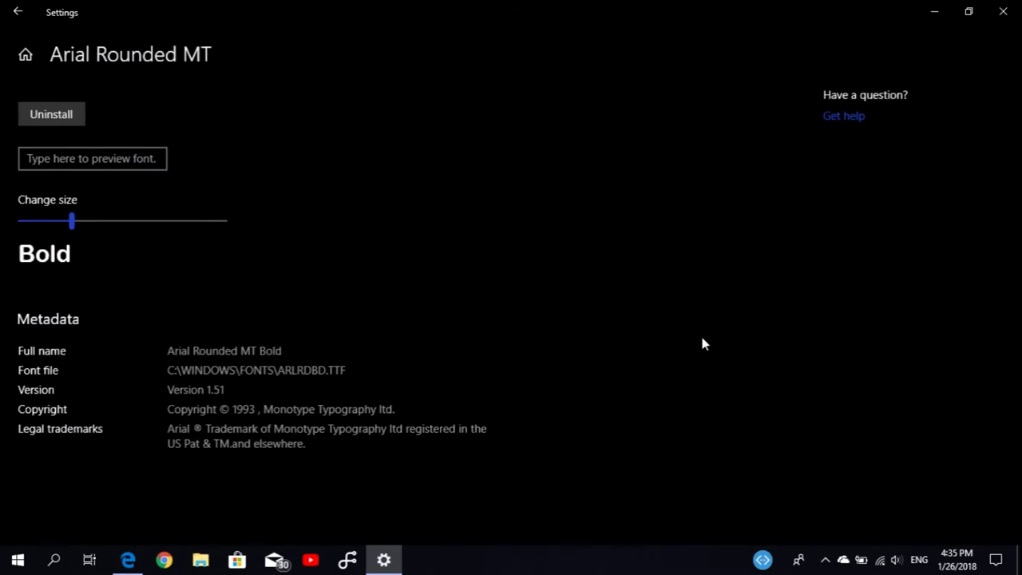
# Step: Enlarge the Arial Rounded MT preview and set its sample text to 'Hello guzs'
pyautogui.moveTo(72, 220); pyautogui.dragTo(169, 221)
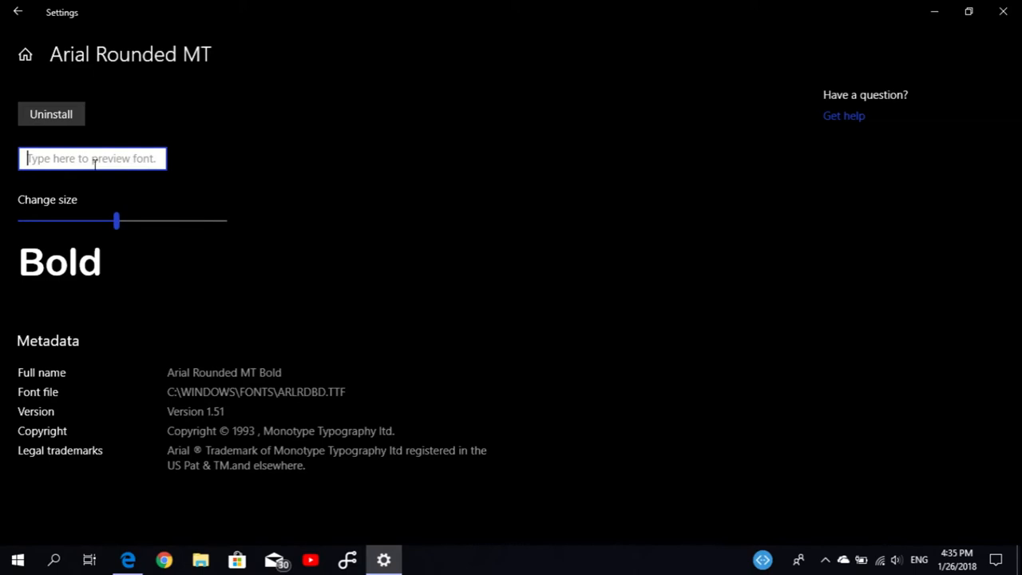
pyautogui.write('Hello guzs')
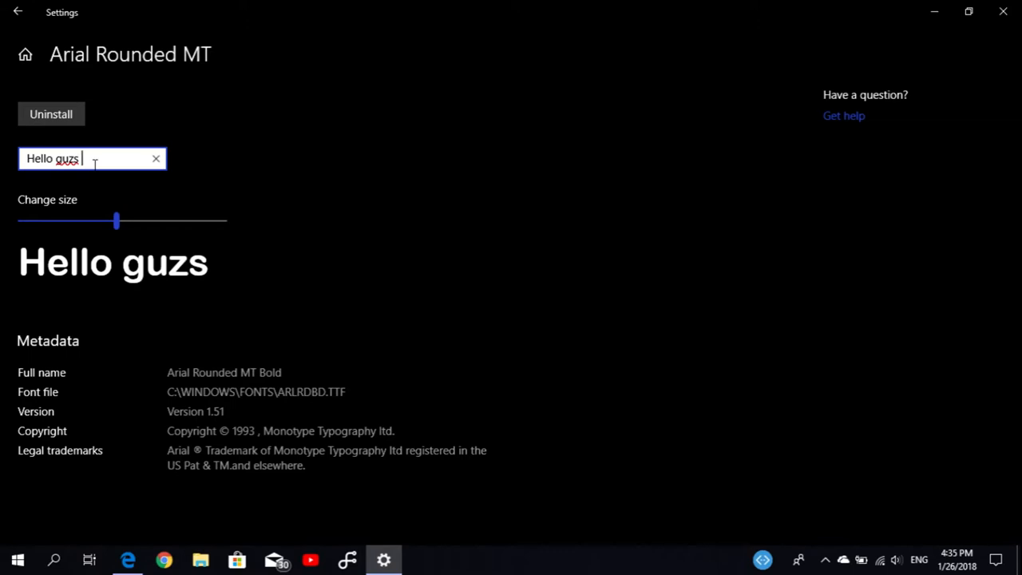
pyautogui.moveTo(117, 220); pyautogui.dragTo(89, 221)
pyautogui.write('y')
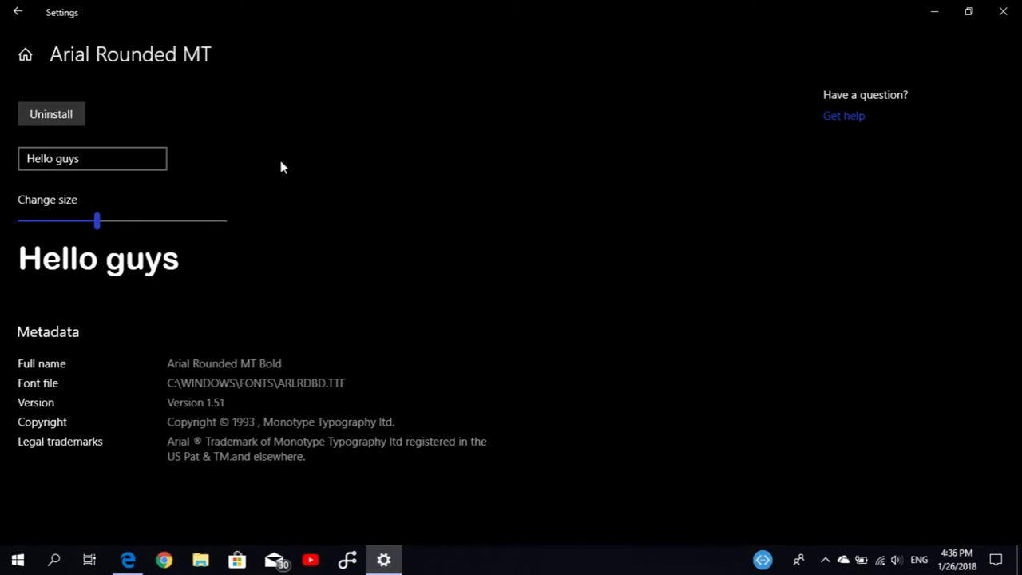
# Step: Replace the sample with 'Pleae subscrib', clear it back to default, and close Settings
pyautogui.tripleClick(92, 158)
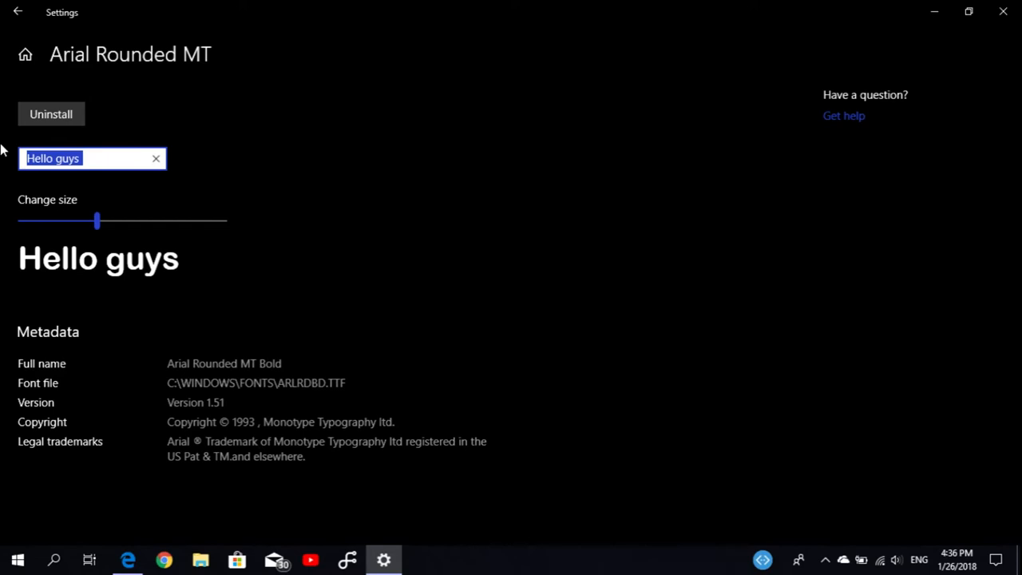
pyautogui.write('Pleae subscrib')
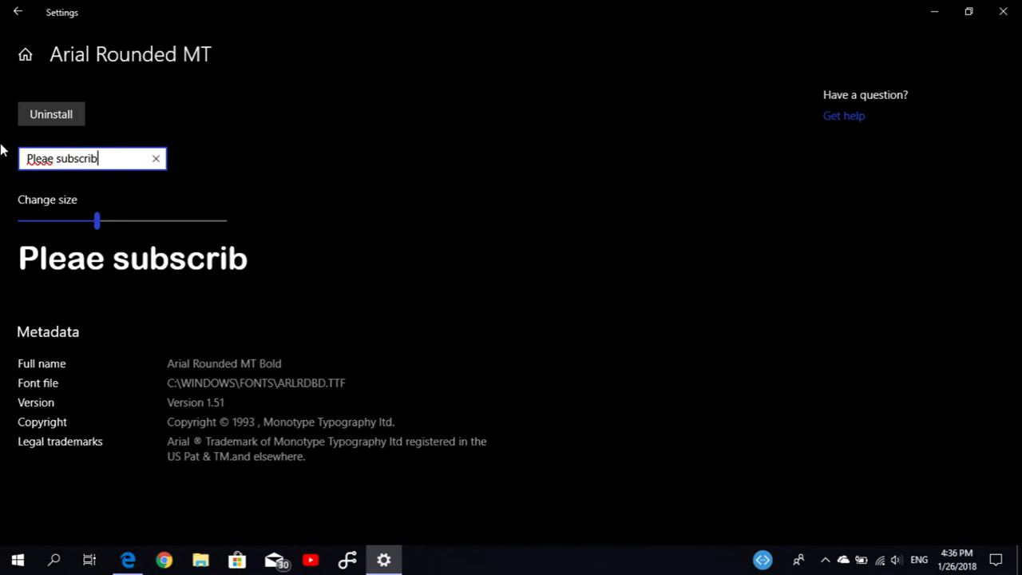
pyautogui.click(157, 158)
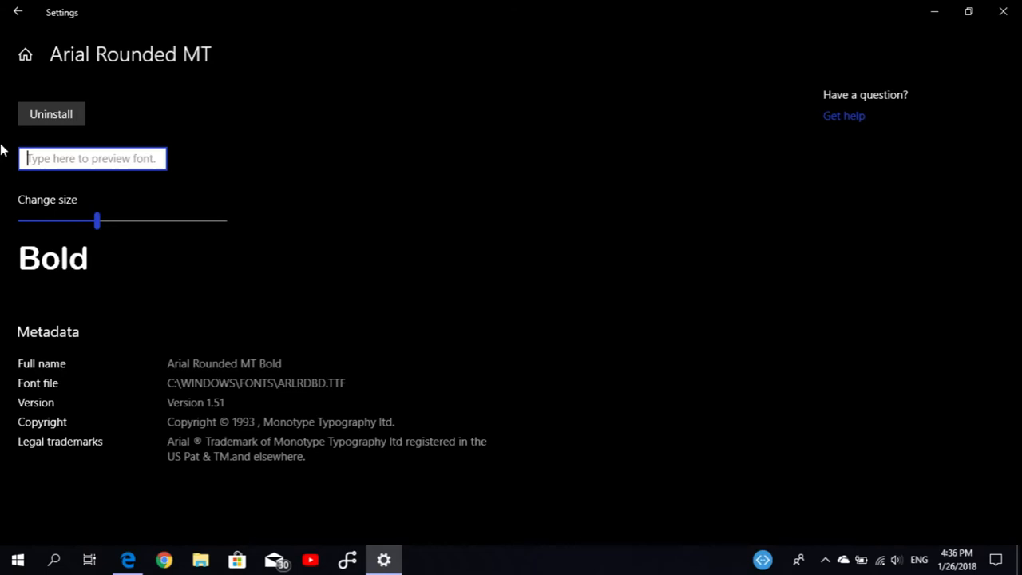
pyautogui.click(17, 12)
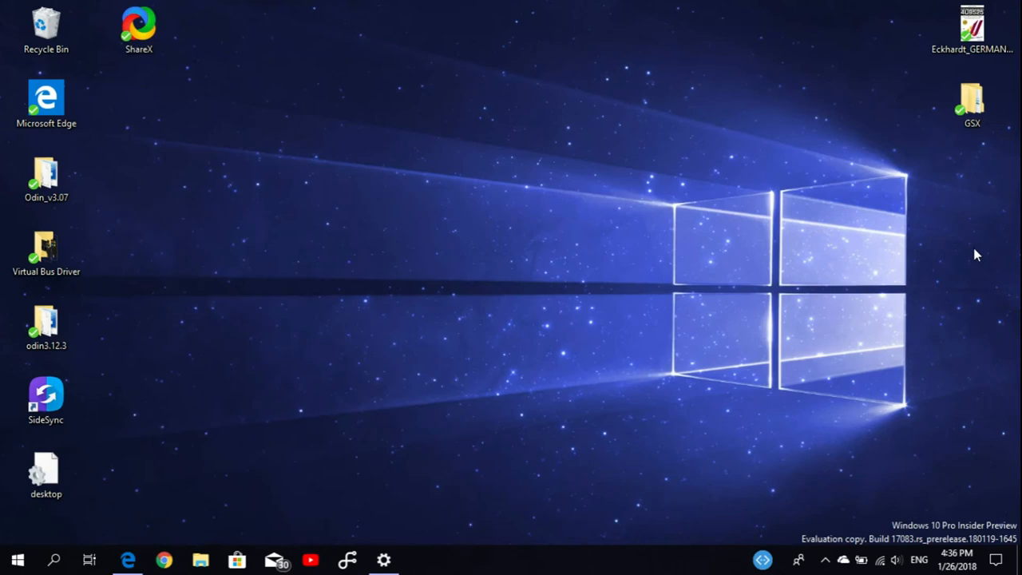
# Step: View the Action Center notice about Diagnostic Data Viewer installing, then dismiss the panel
pyautogui.click(996, 559)
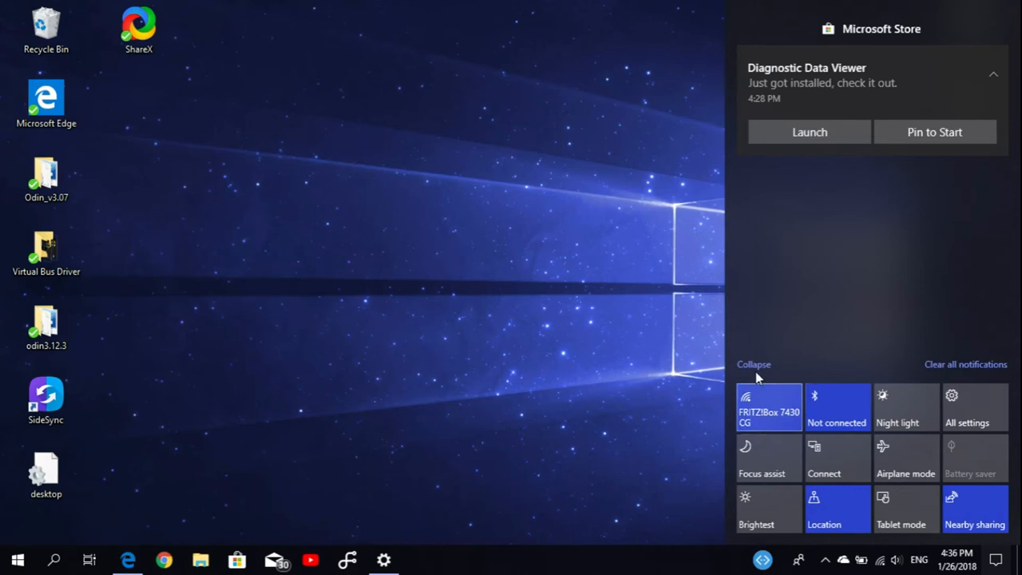
pyautogui.moveTo(655, 405)
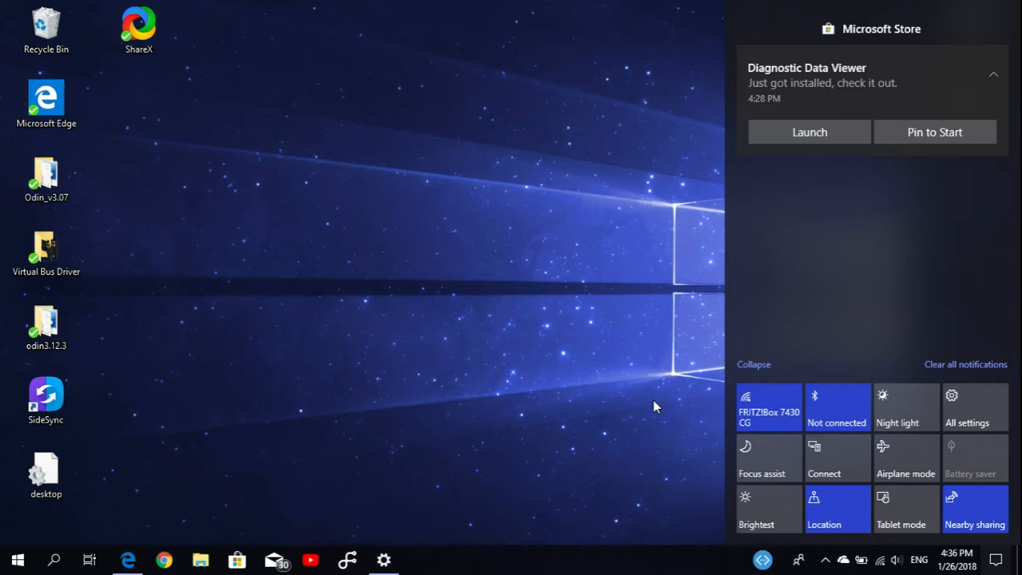
pyautogui.click(128, 559)
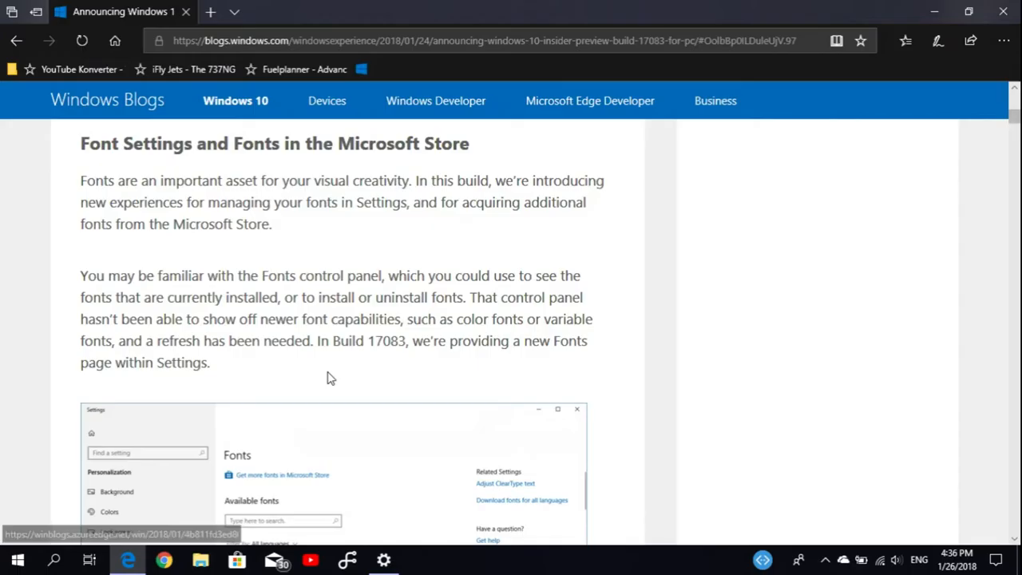
# Step: Scroll the post from the Fonts section down to the Focus Assist announcement
pyautogui.scroll(-3)
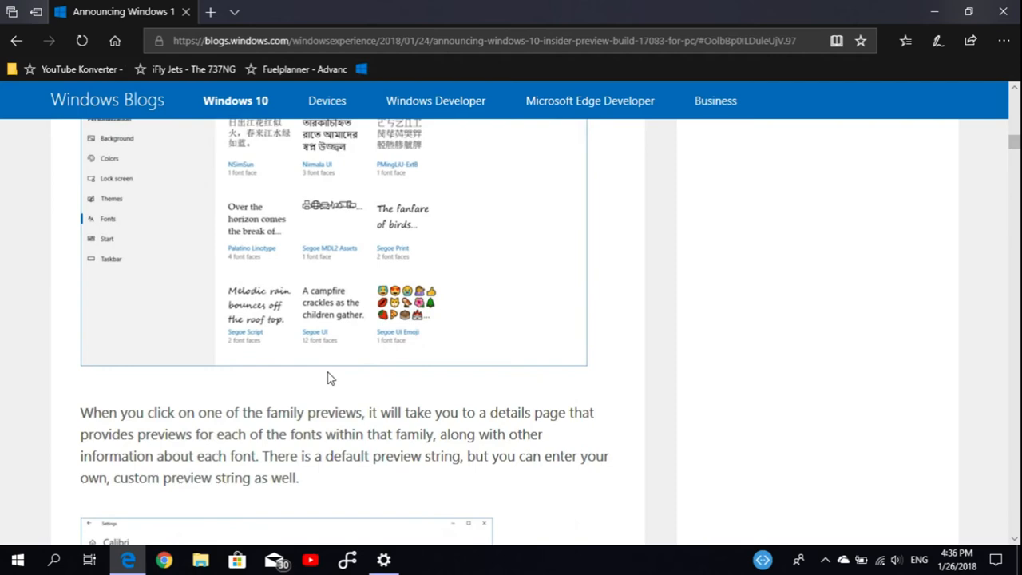
pyautogui.scroll(-3)
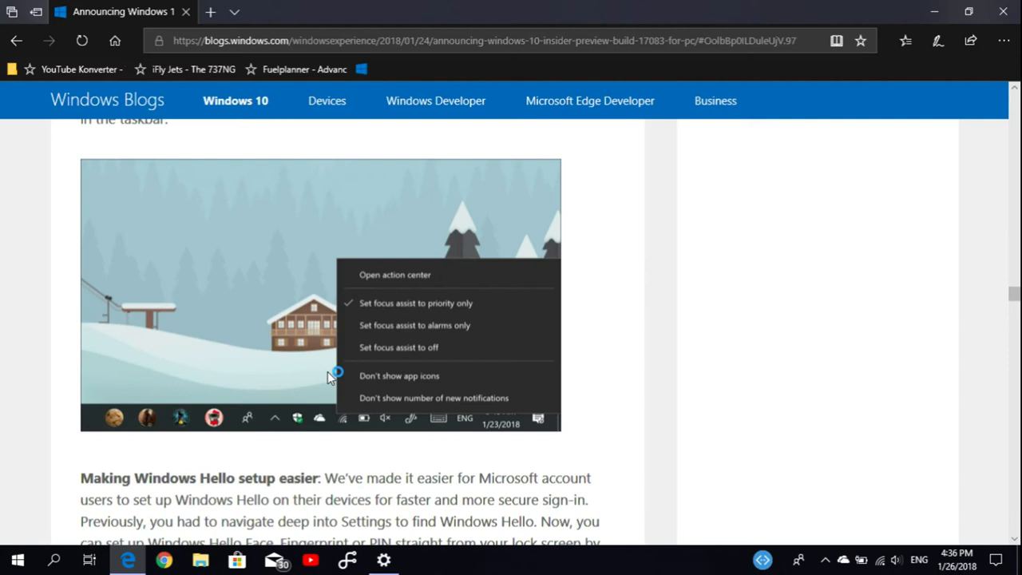
pyautogui.scroll(3)
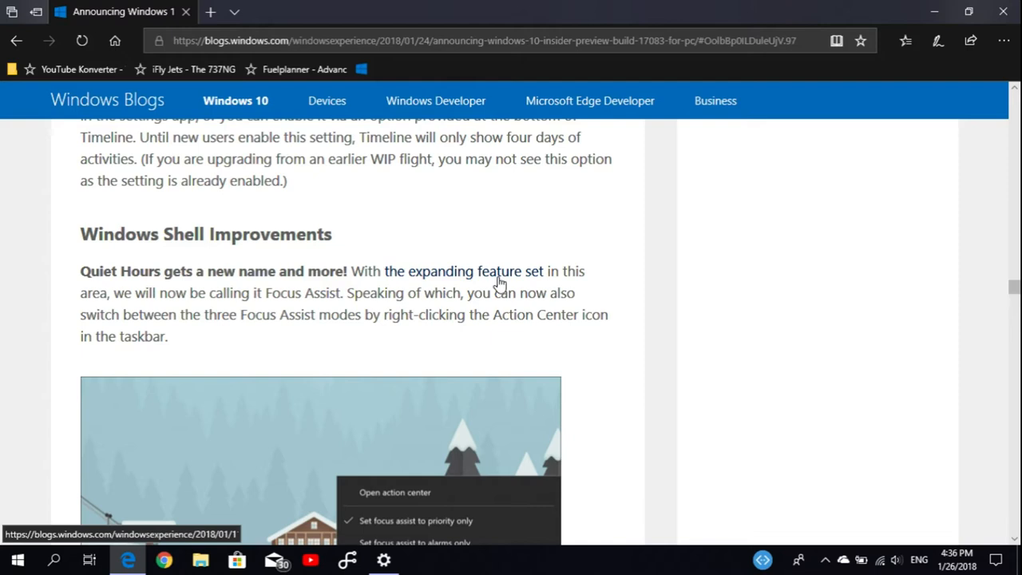
pyautogui.scroll(-3)
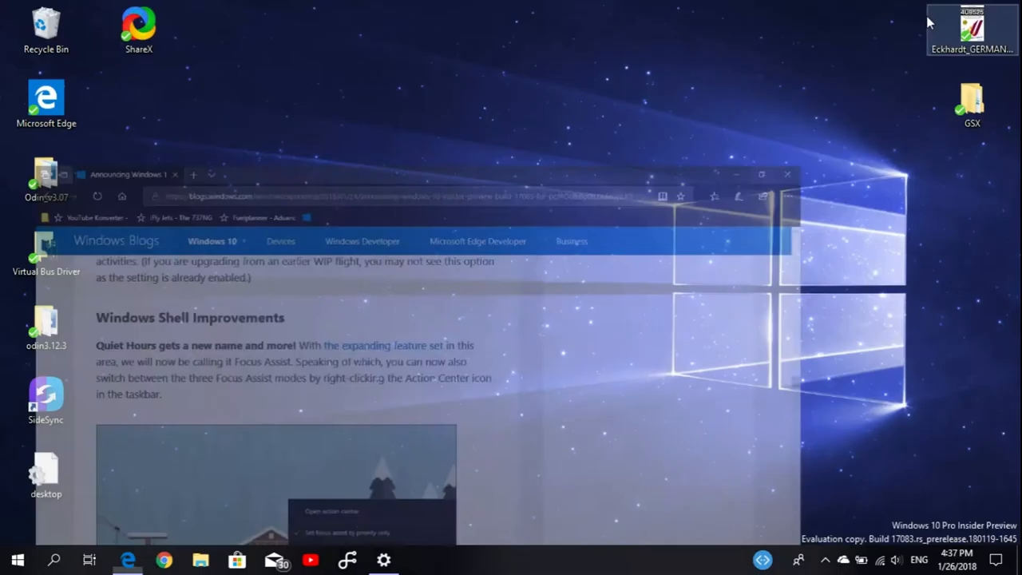
# Step: Minimize Edge to set Focus Assist off, then bring up Windows Settings
pyautogui.click(997, 559)
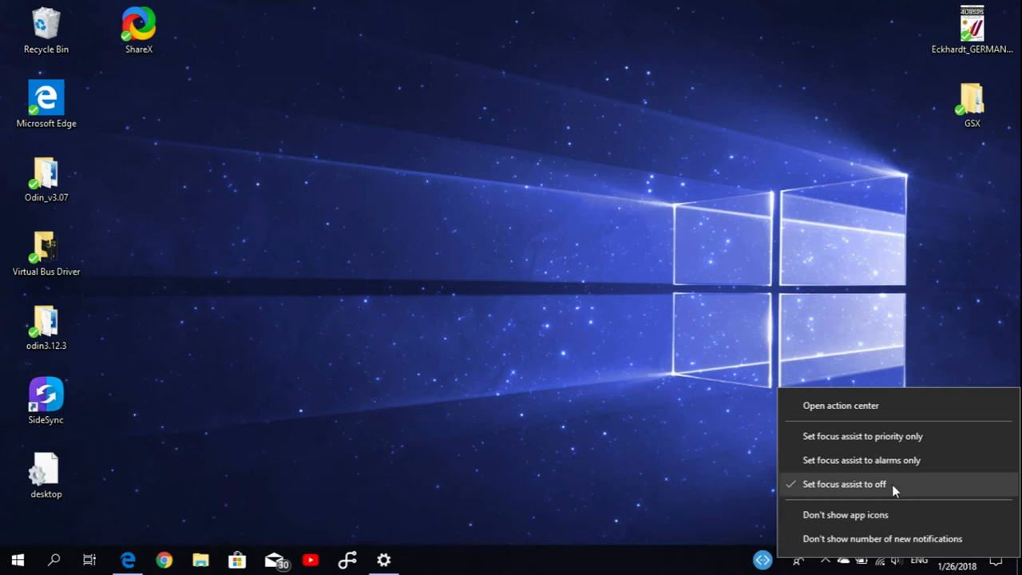
pyautogui.moveTo(907, 460)
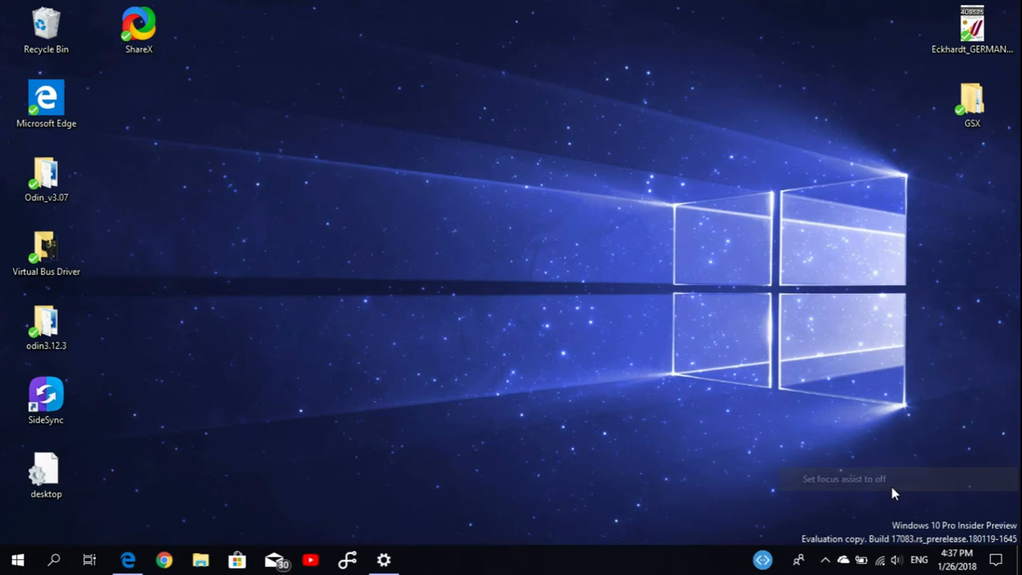
pyautogui.click(383, 559)
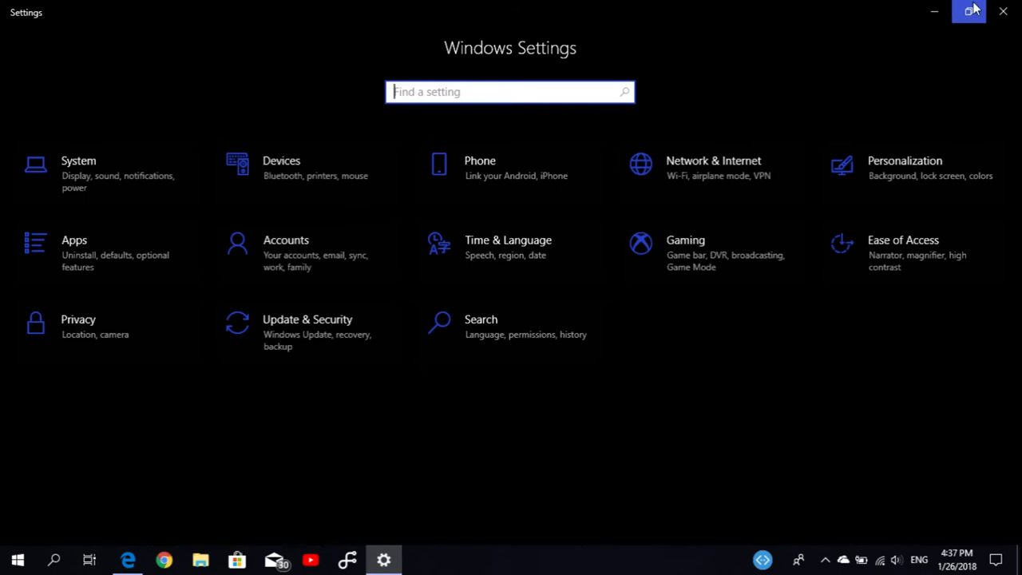
# Step: Go to Privacy > Diagnostics & feedback and launch the Diagnostic Data Viewer
pyautogui.click(967, 11)
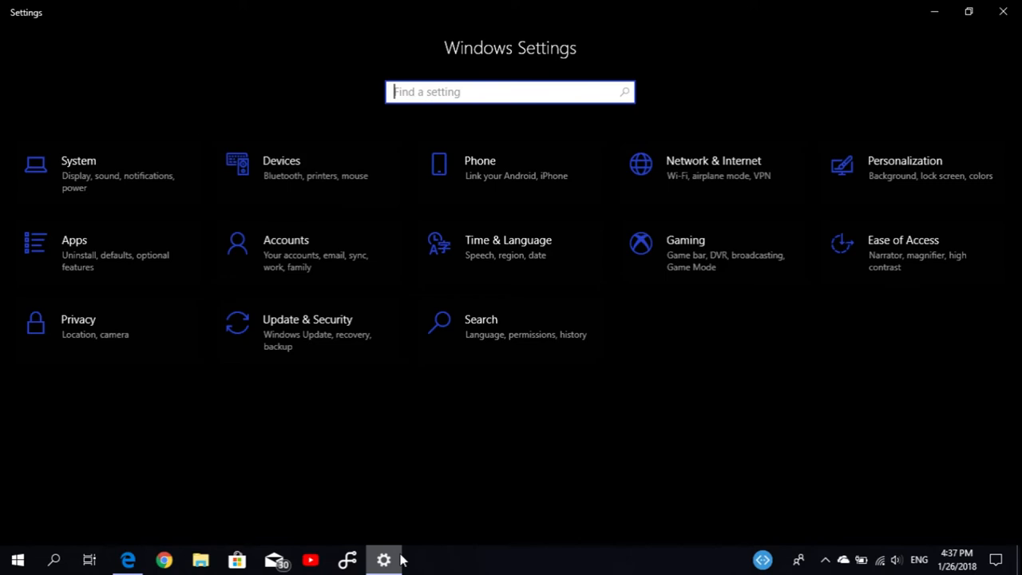
pyautogui.click(78, 325)
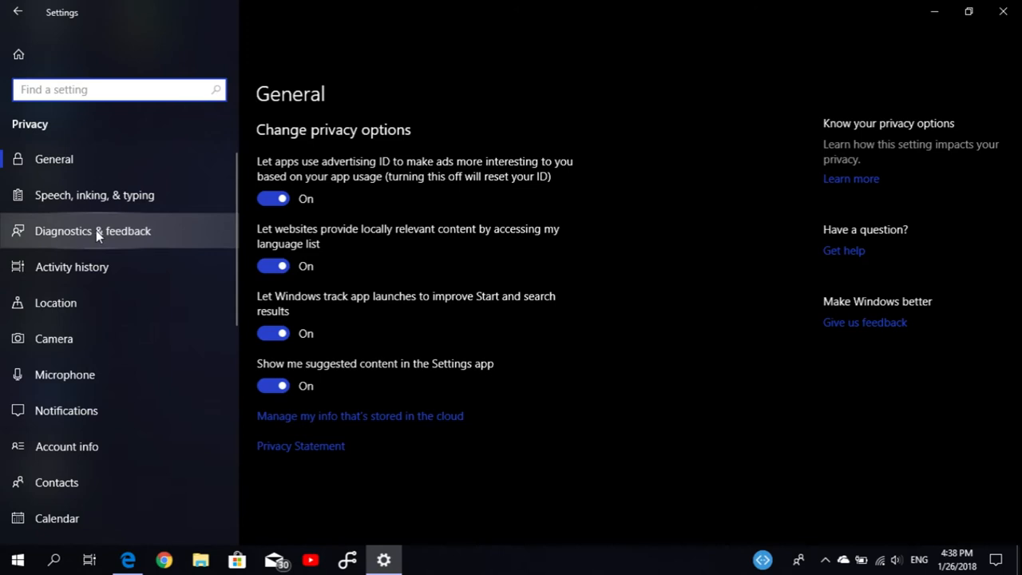
pyautogui.click(93, 230)
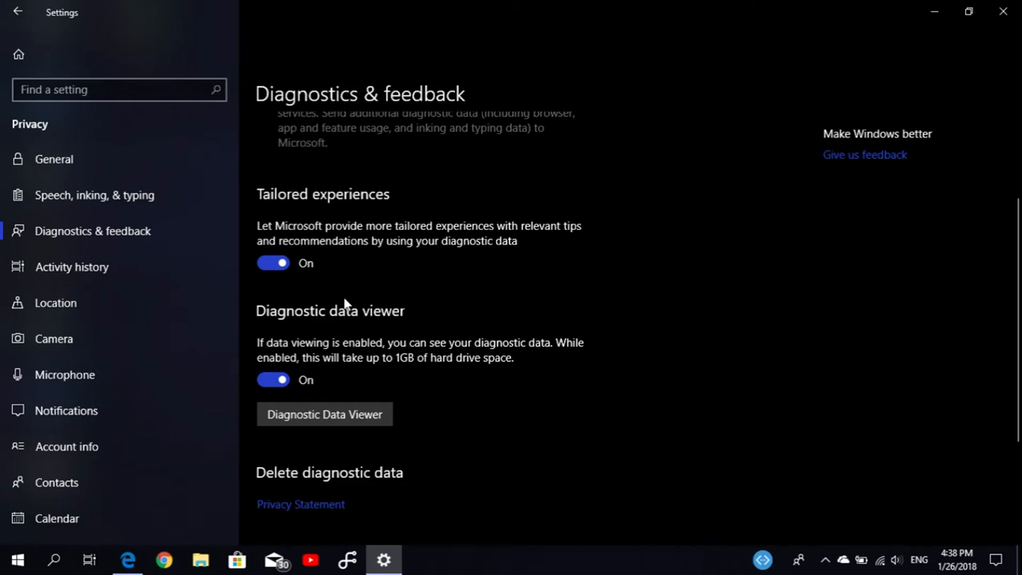
pyautogui.moveTo(423, 339)
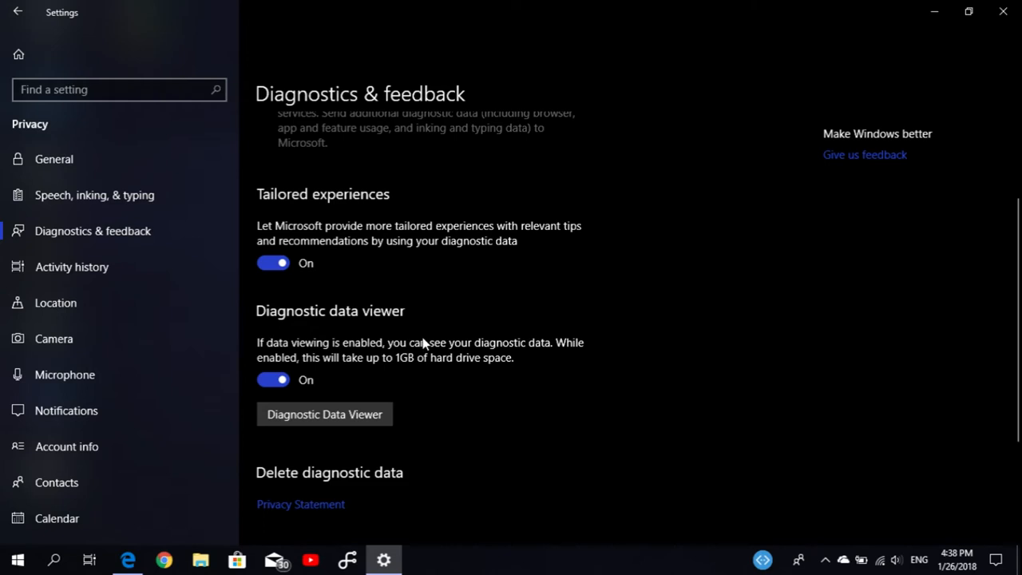
pyautogui.moveTo(479, 368)
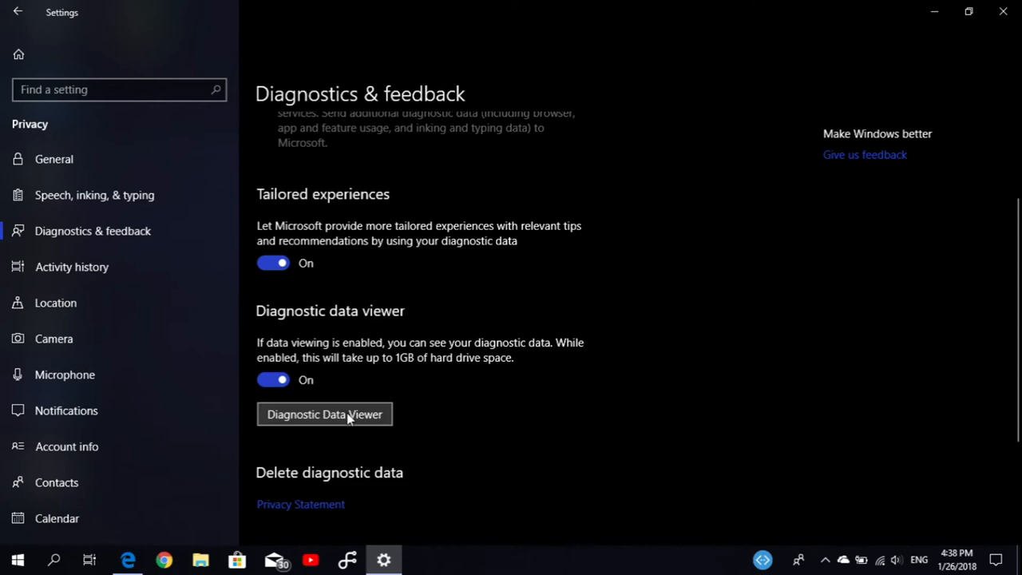
pyautogui.click(996, 559)
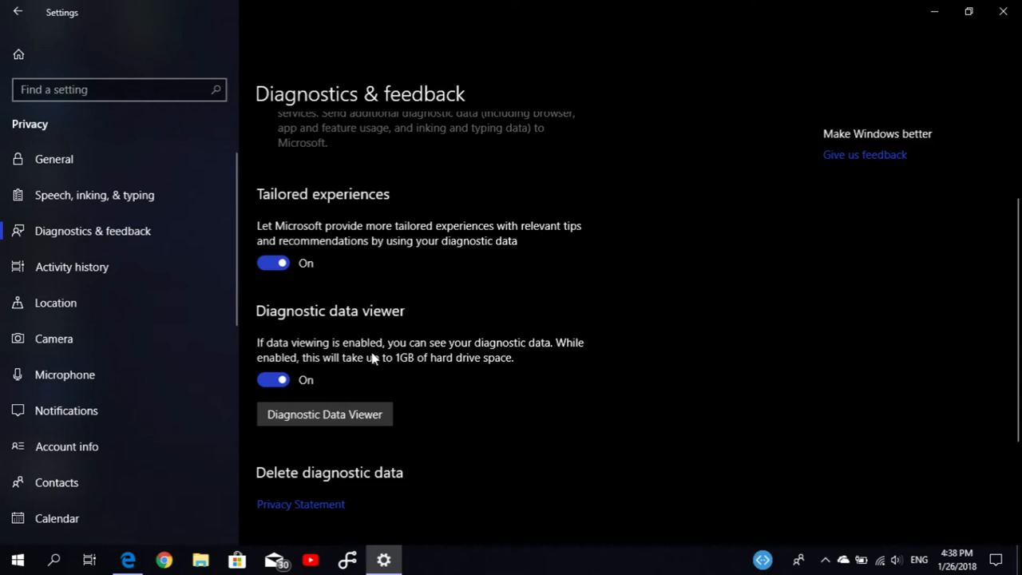
pyautogui.moveTo(402, 384)
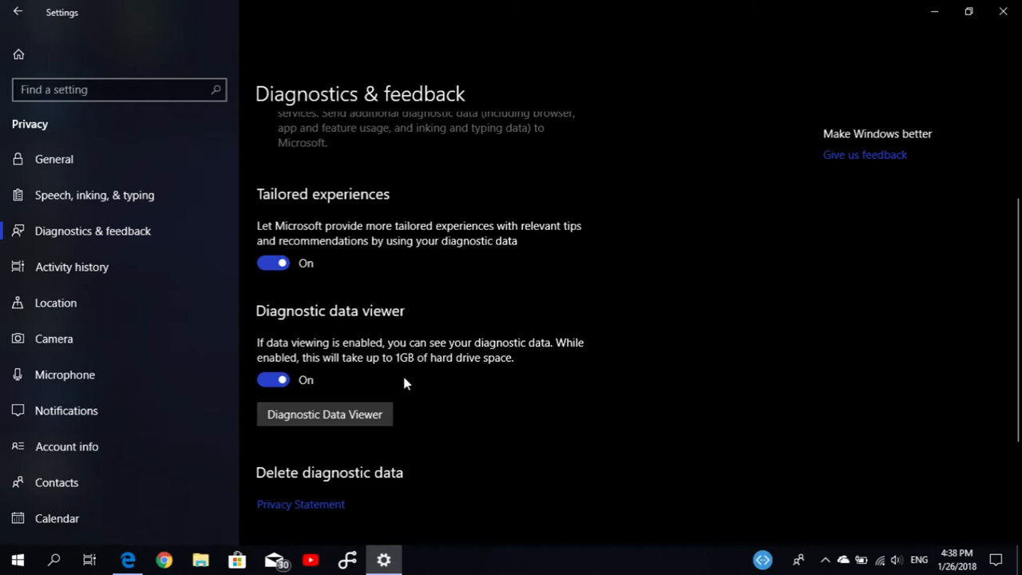
pyautogui.click(324, 414)
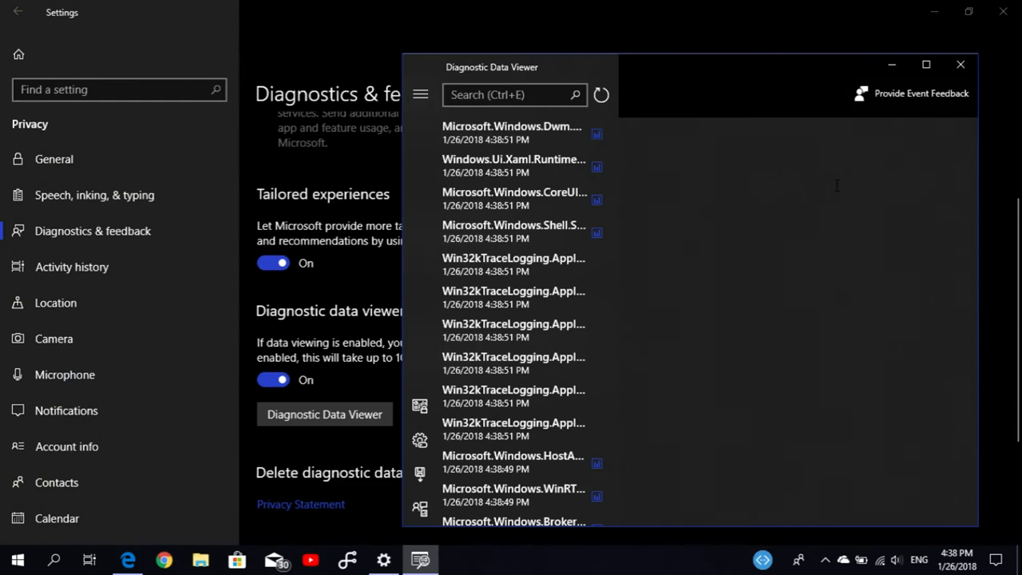
# Step: View a diagnostic event's JSON details, refresh the list, and switch back to Edge
pyautogui.click(511, 131)
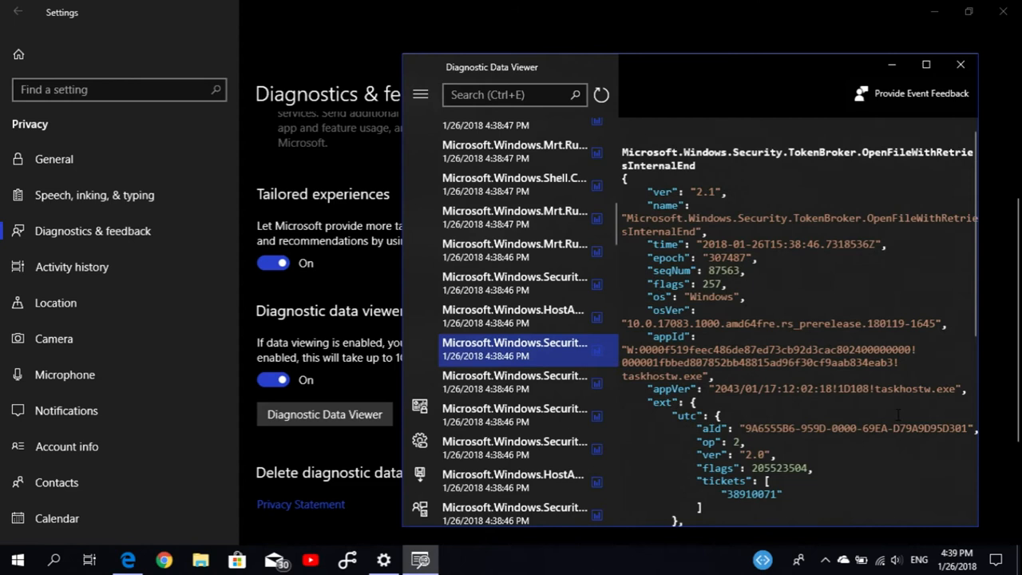
pyautogui.click(601, 94)
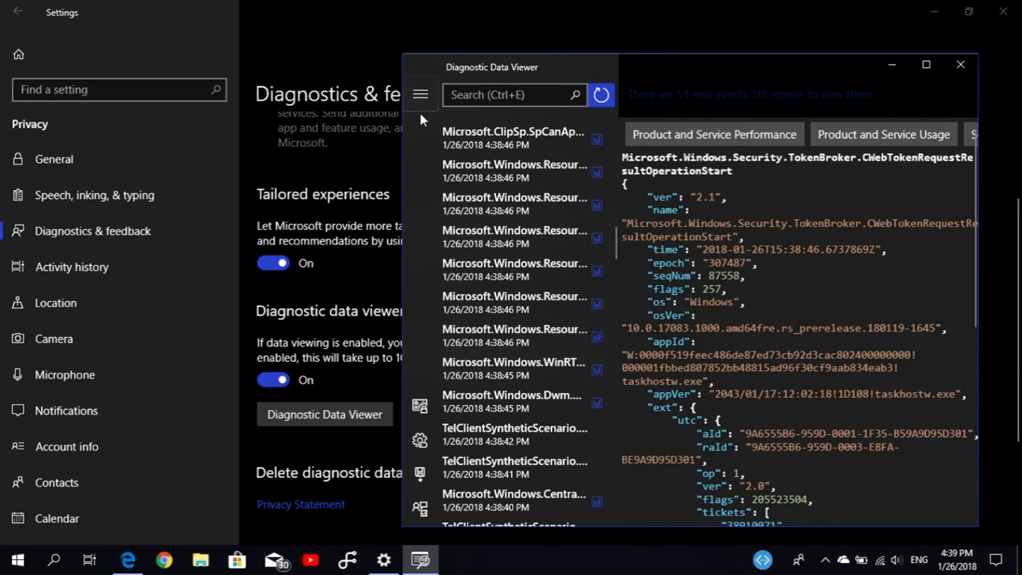
pyautogui.click(422, 94)
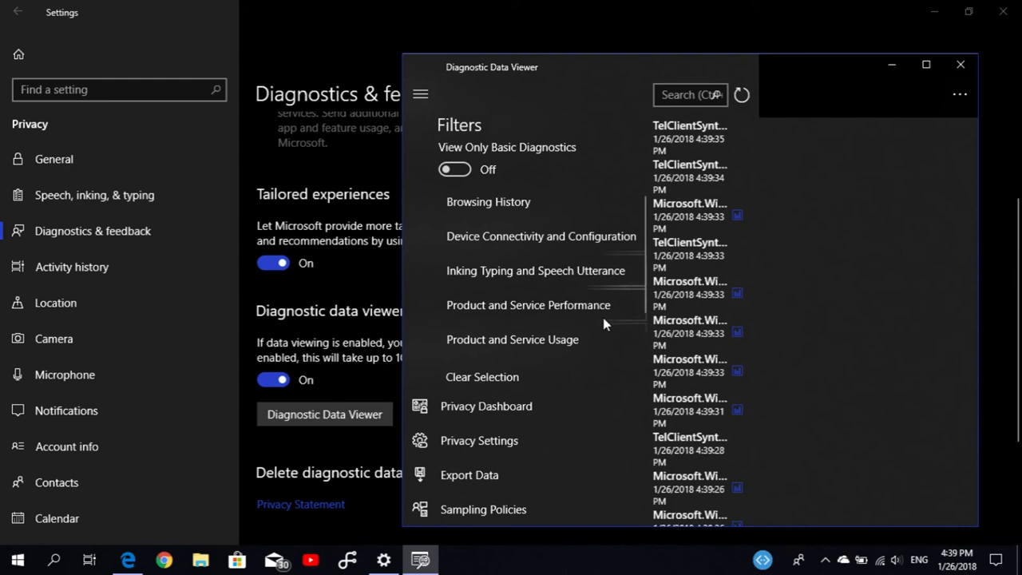
pyautogui.click(962, 64)
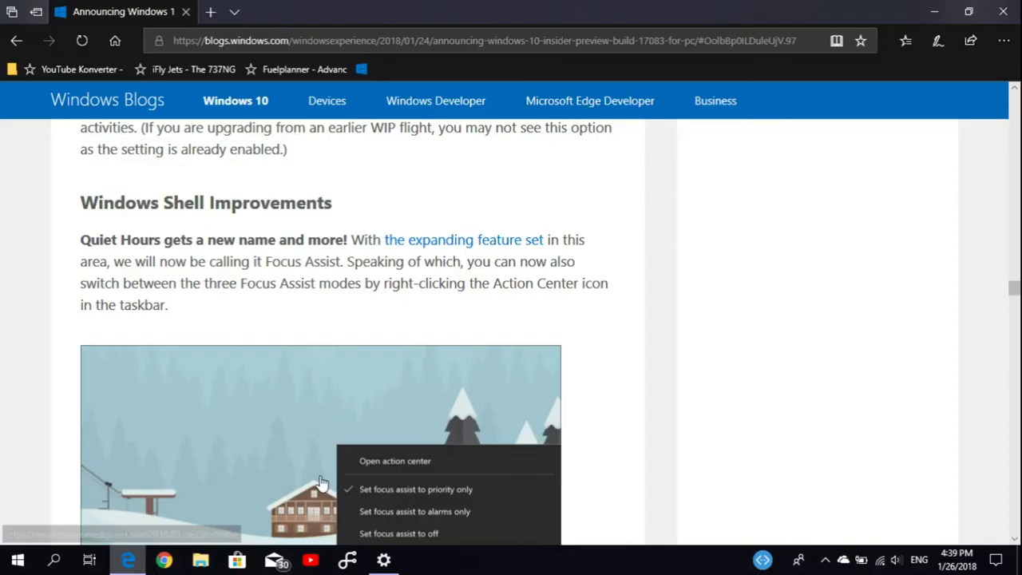
# Step: Scroll to the Windows Settings Improvements section, then switch to the Settings home page
pyautogui.scroll(-3)
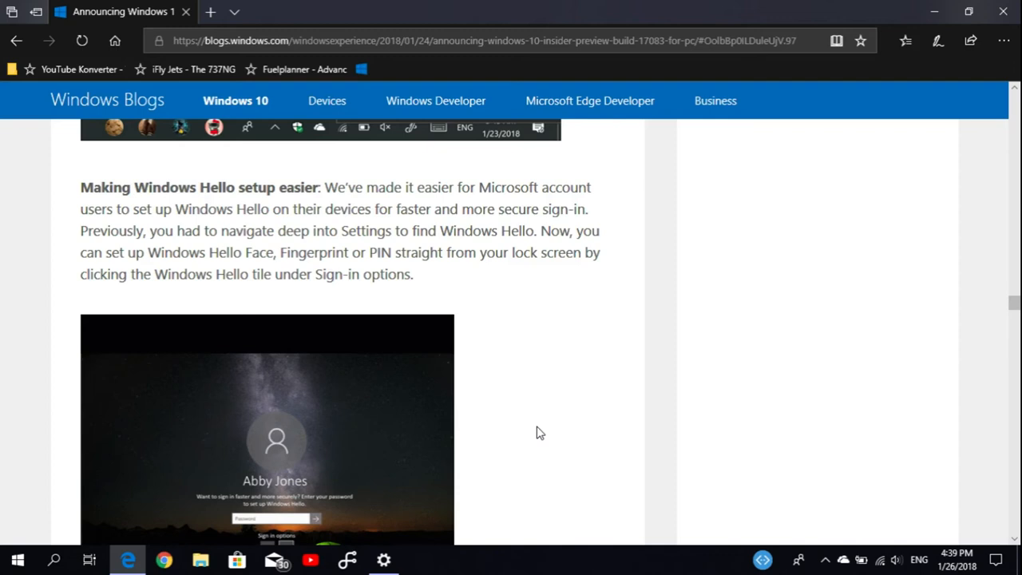
pyautogui.scroll(-3)
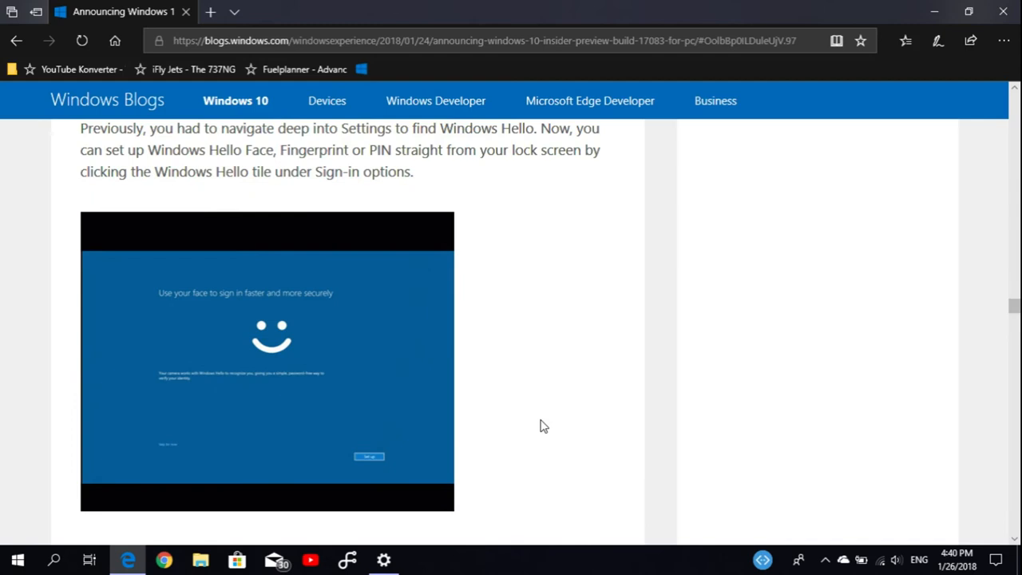
pyautogui.scroll(-3)
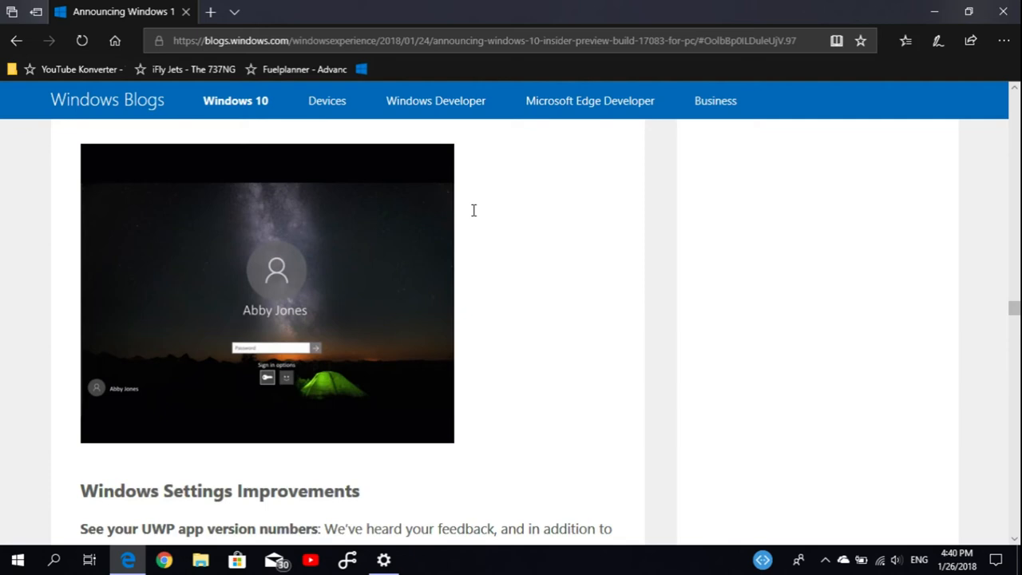
pyautogui.scroll(-3)
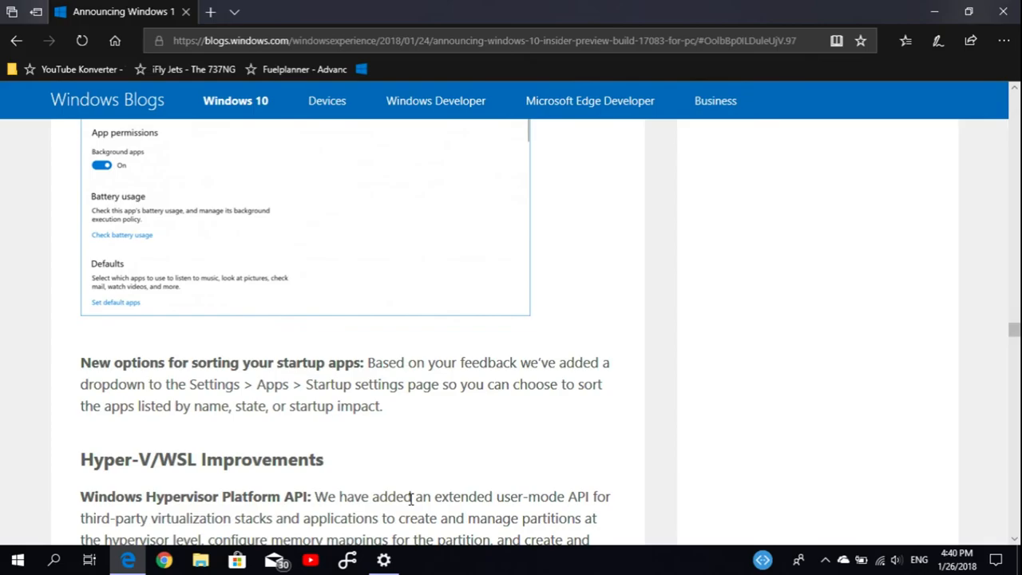
pyautogui.click(383, 559)
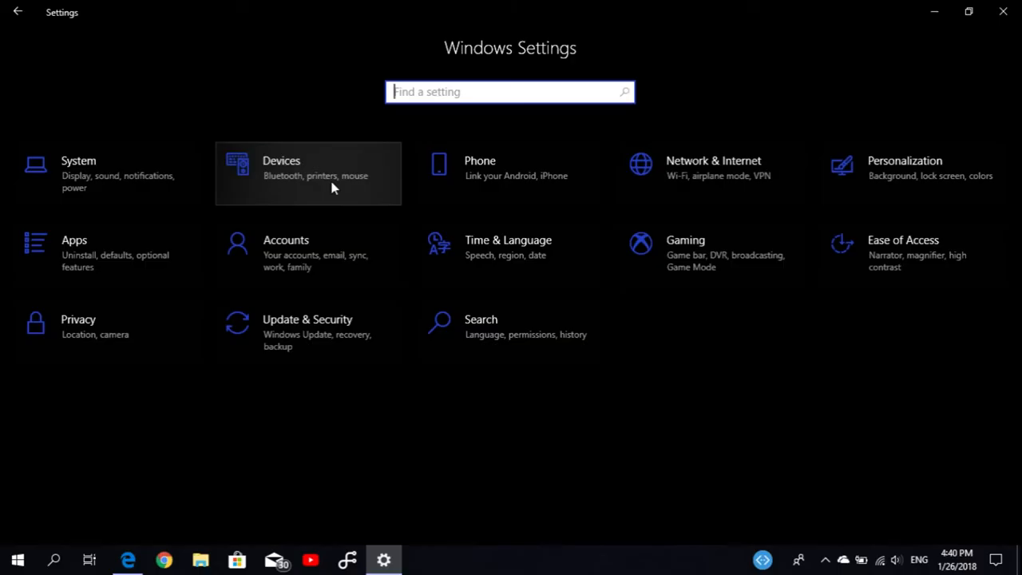
# Step: Show the Advanced options page for Flight Unlimited 2K16, listing version 1.1.10.0 and storage usage
pyautogui.click(73, 252)
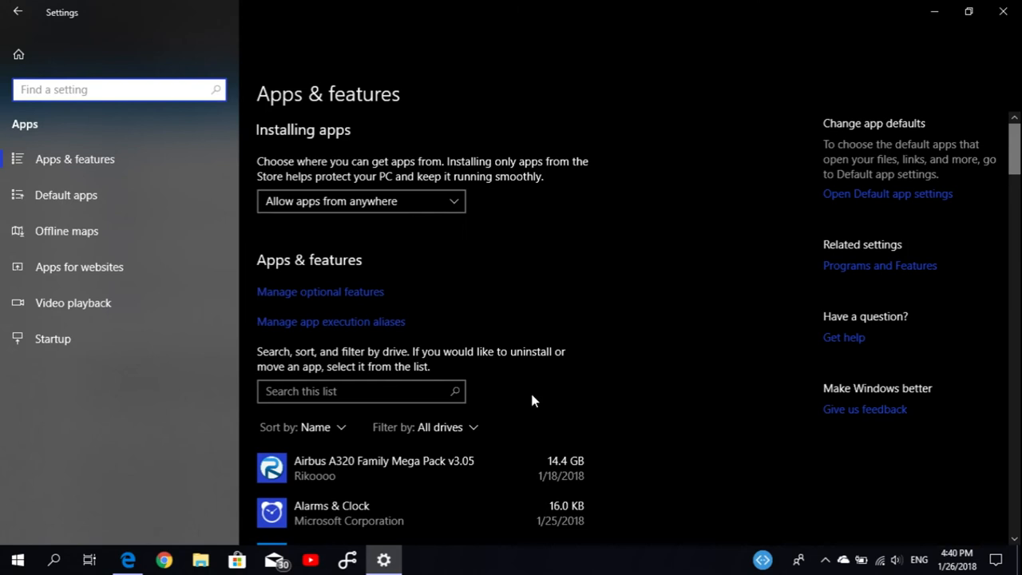
pyautogui.scroll(-3)
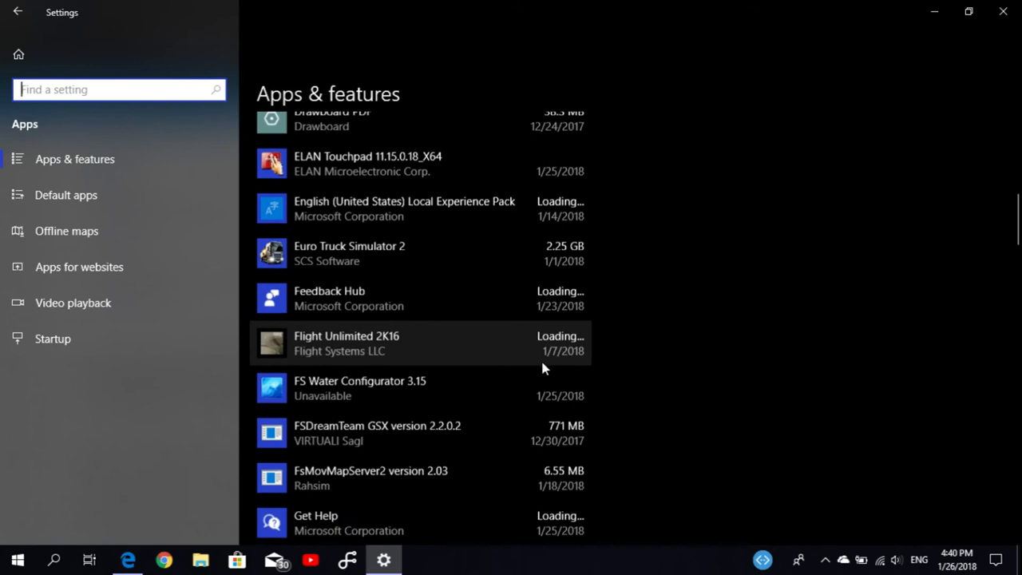
pyautogui.scroll(-3)
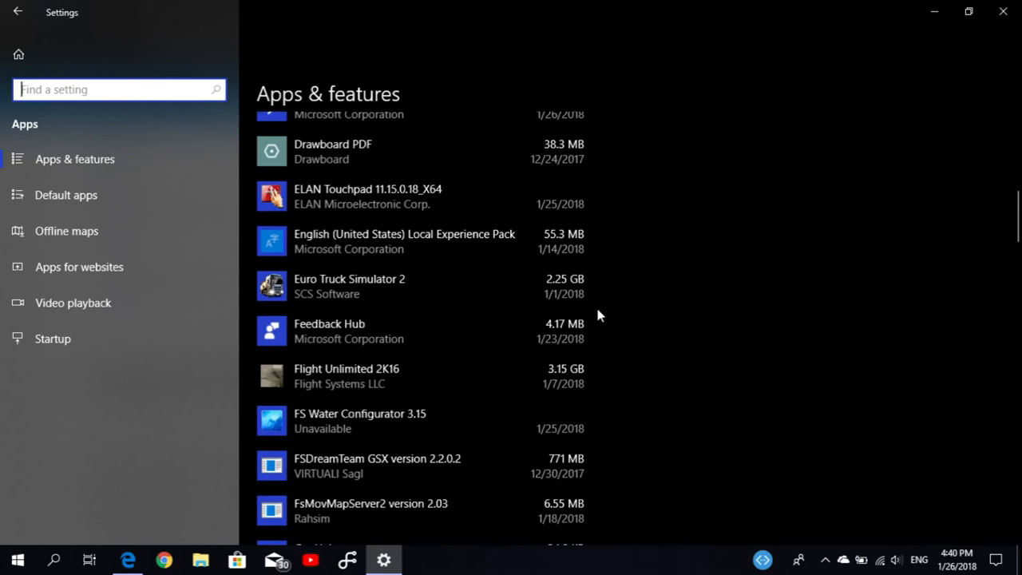
pyautogui.click(345, 367)
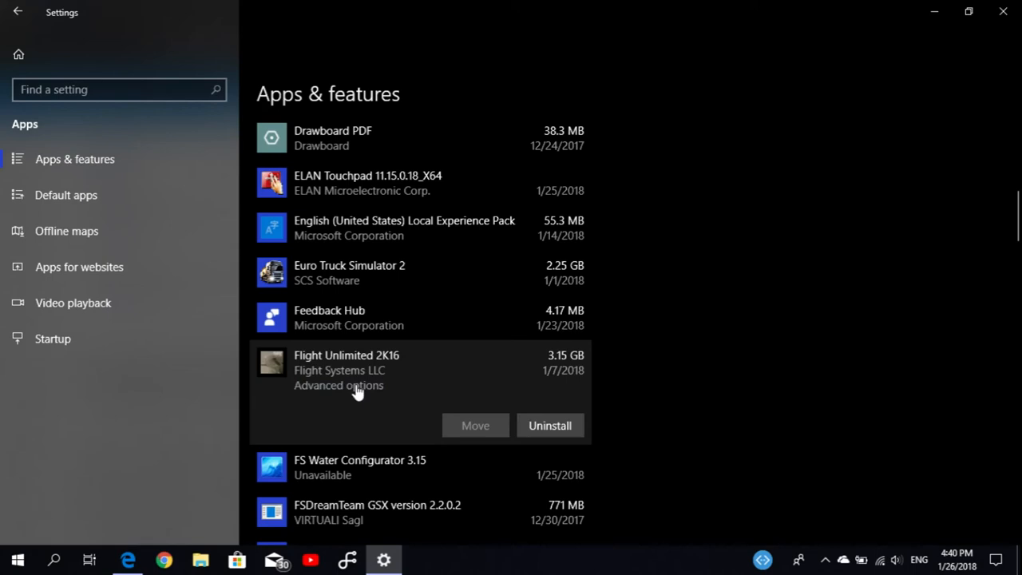
pyautogui.click(339, 385)
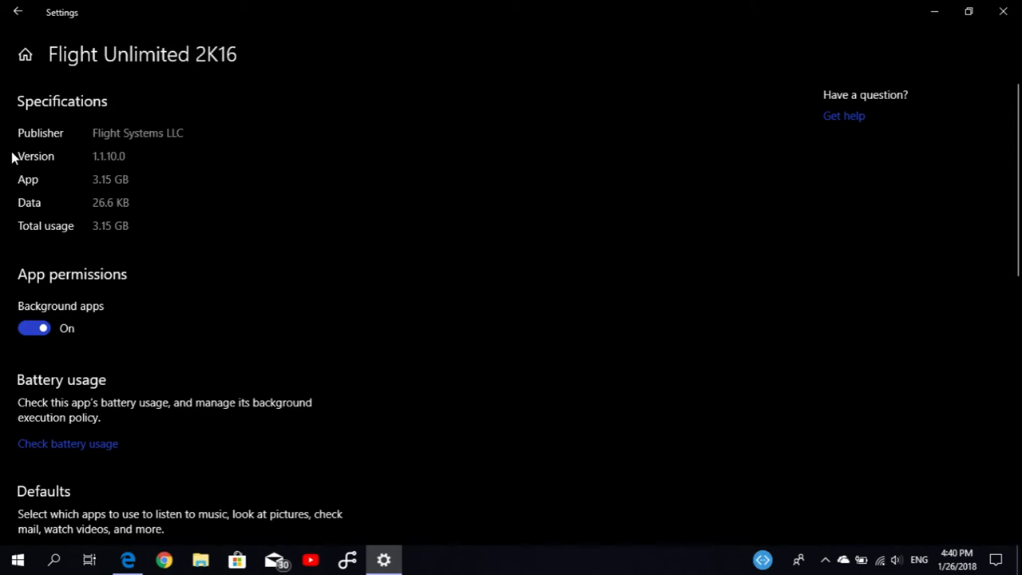
# Step: Find Microsoft Edge in Apps & features via search, view version 42.17083.1000.0, then return to the blog post
pyautogui.click(18, 11)
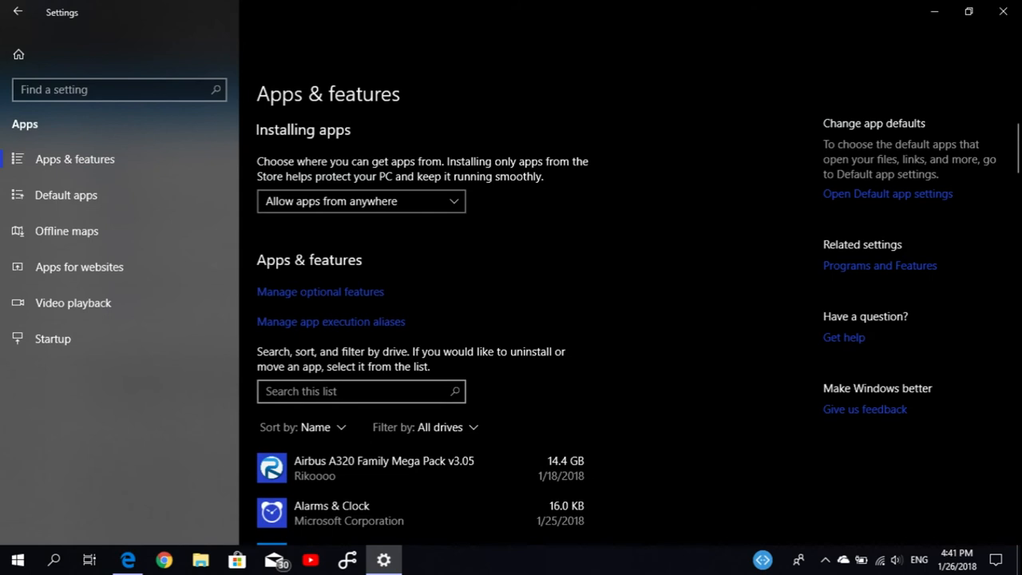
pyautogui.write('Edge')
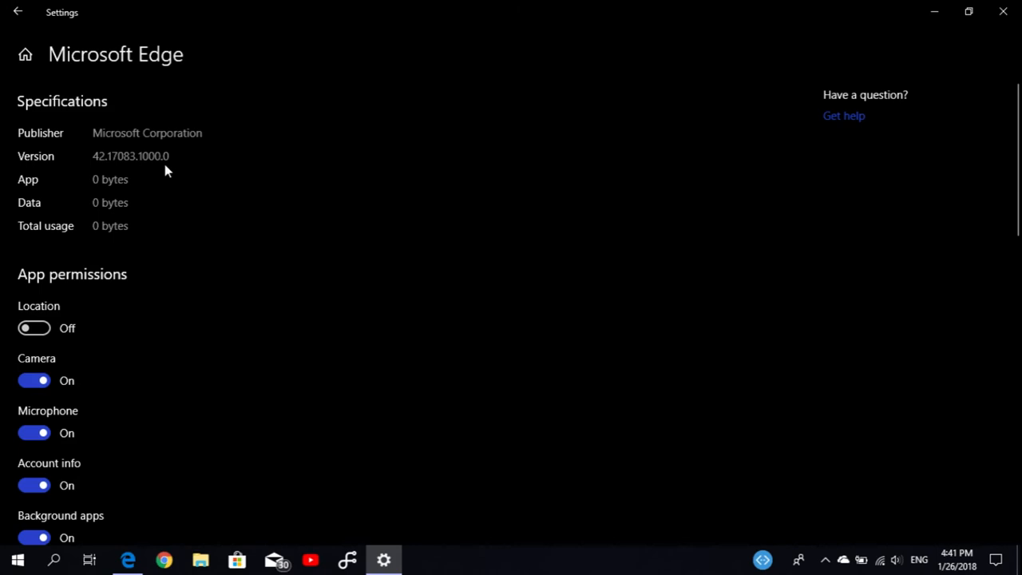
pyautogui.click(19, 11)
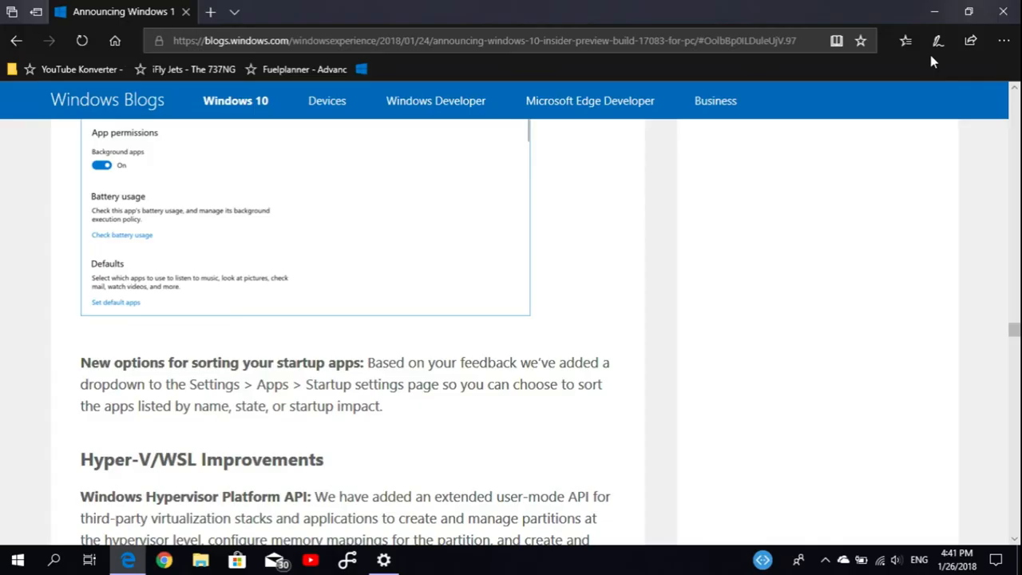
pyautogui.scroll(-3)
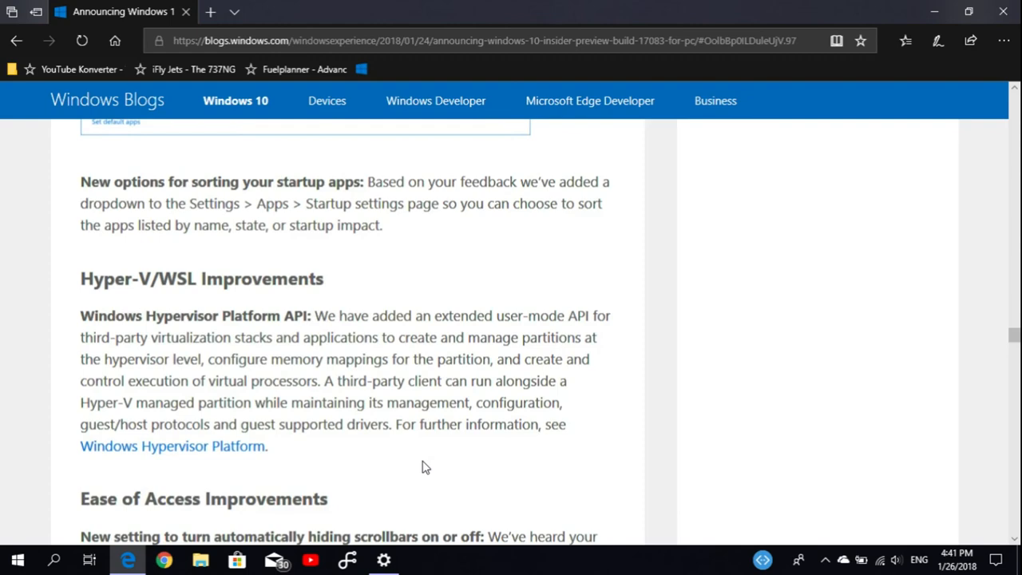
pyautogui.scroll(-3)
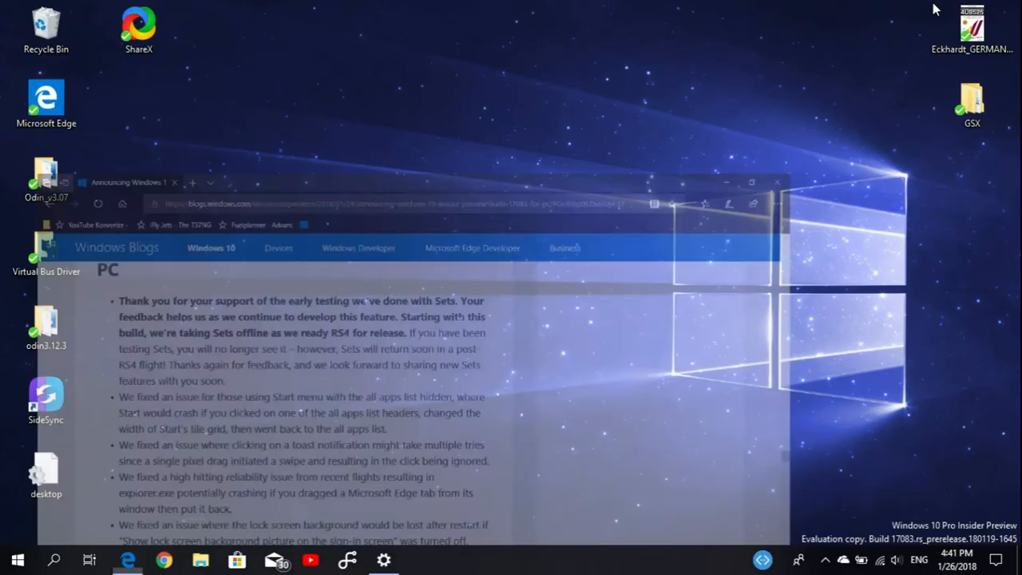
# Step: Bring Settings back to its home page and dismiss the newsletter mail notification
pyautogui.click(776, 182)
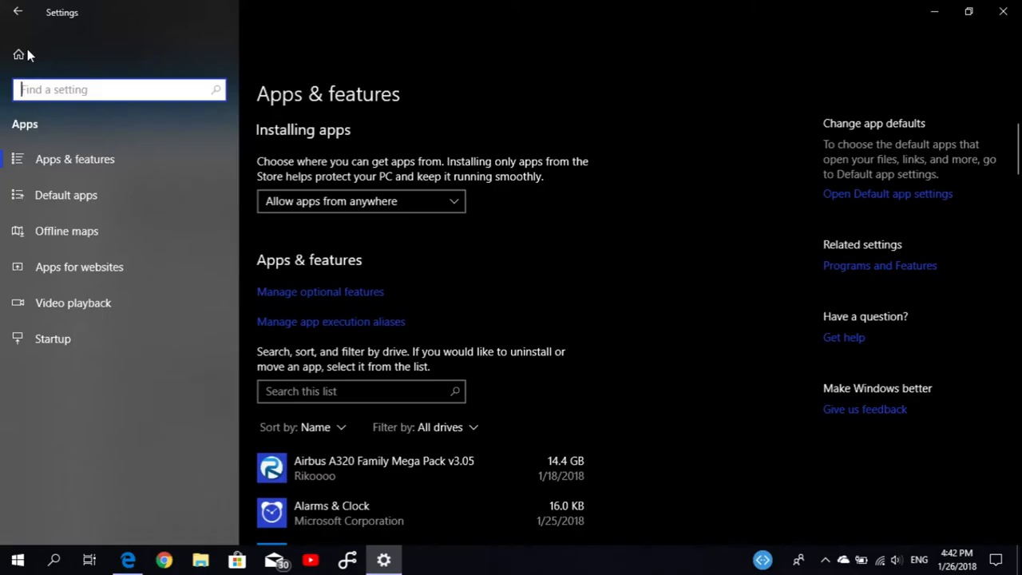
pyautogui.click(18, 54)
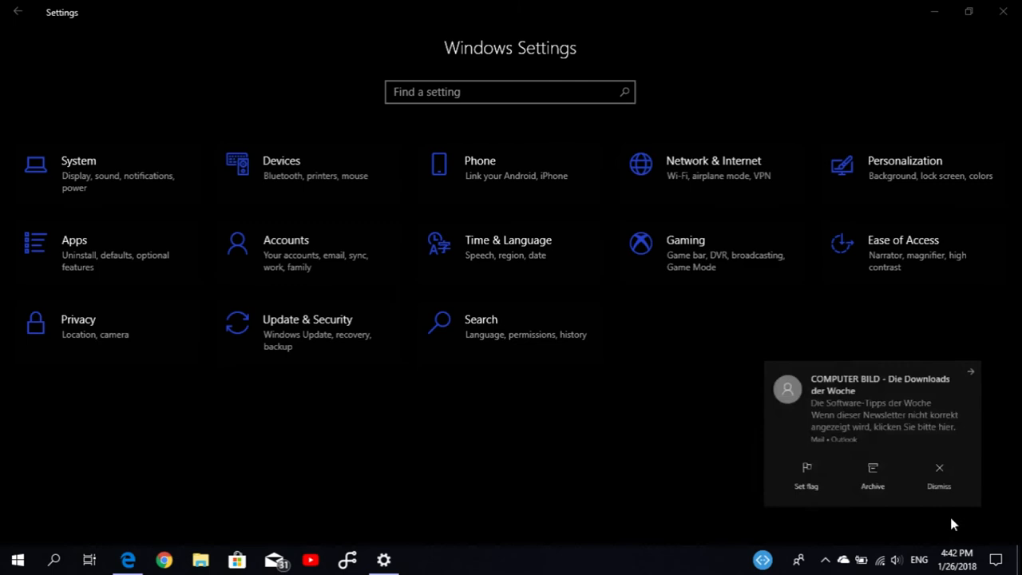
pyautogui.click(939, 471)
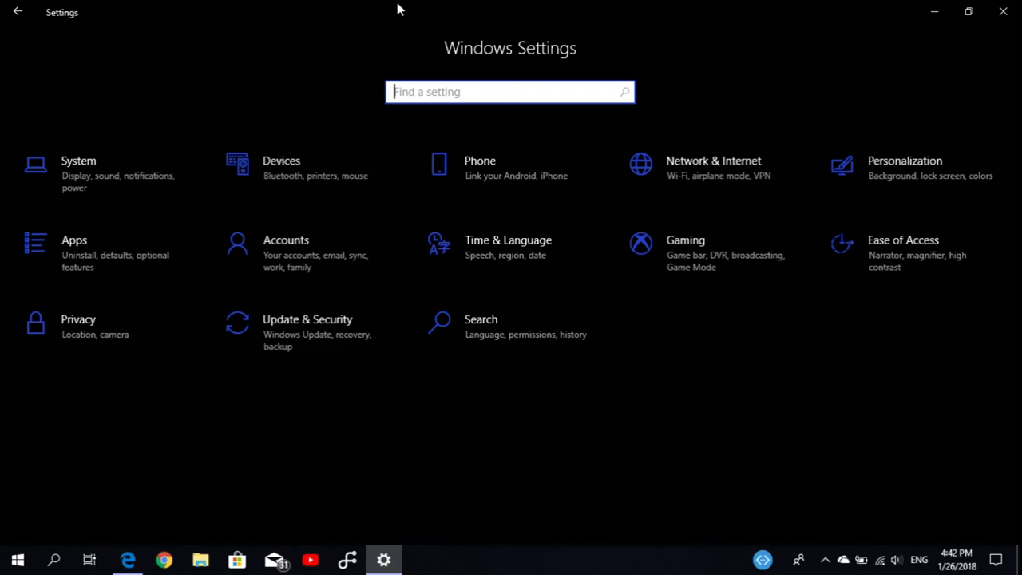
pyautogui.moveTo(233, 24)
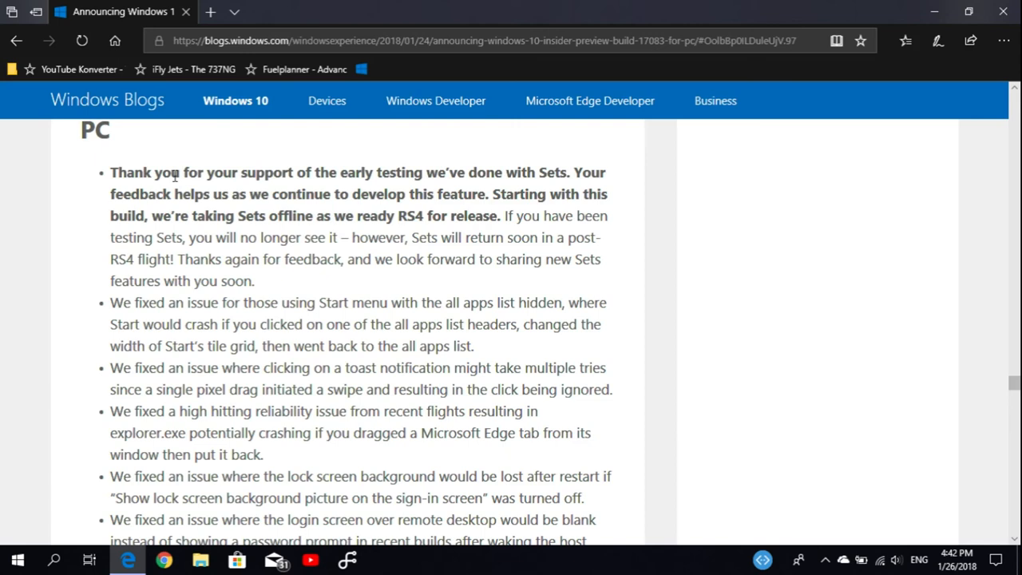
pyautogui.moveTo(278, 195)
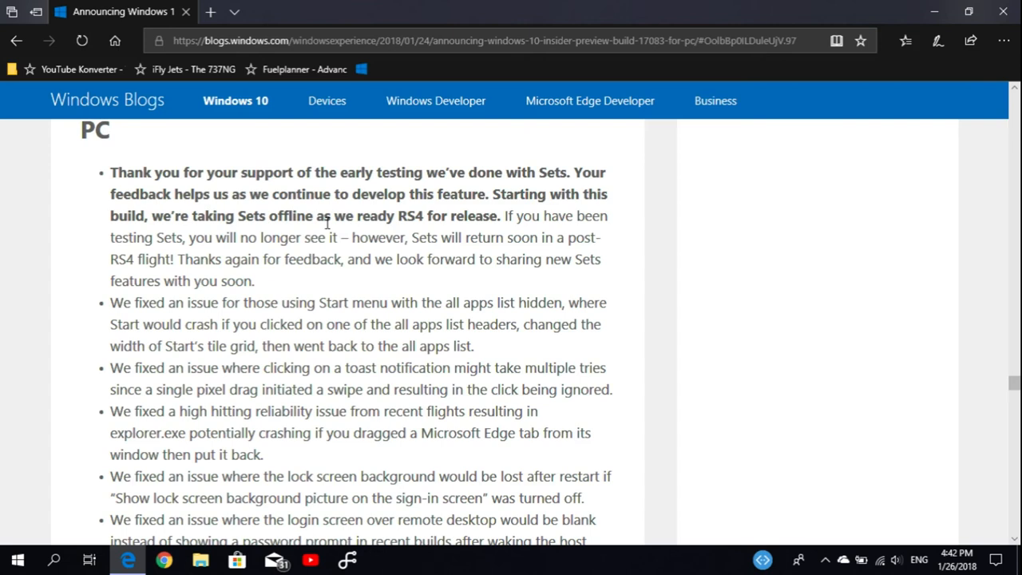
pyautogui.moveTo(581, 221)
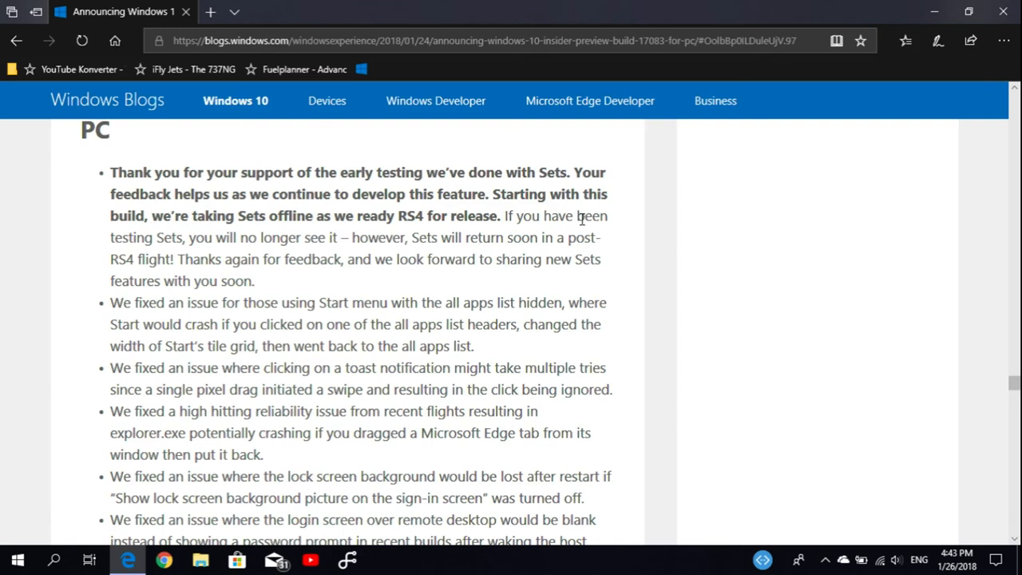
pyautogui.moveTo(501, 237)
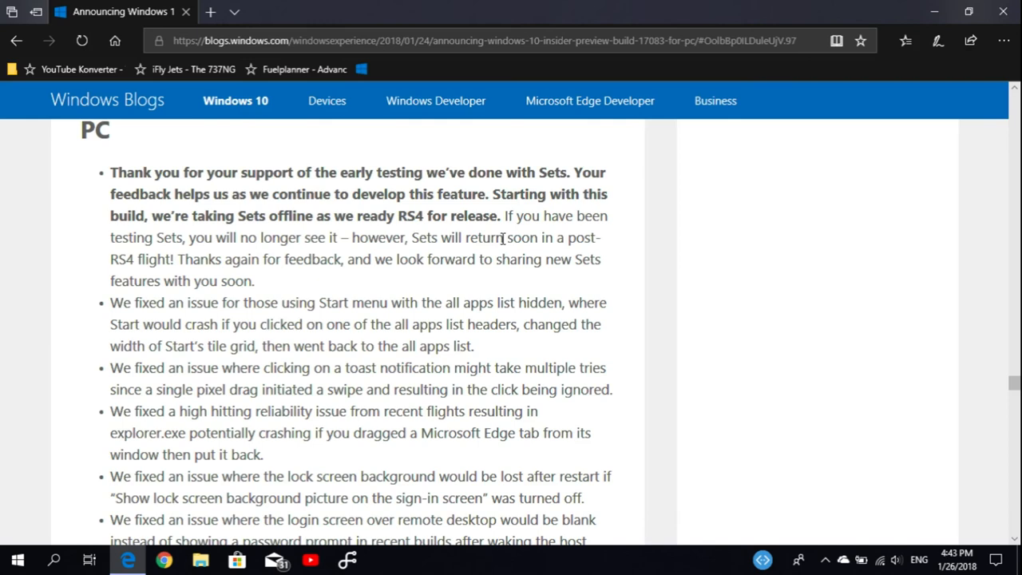
pyautogui.moveTo(479, 251)
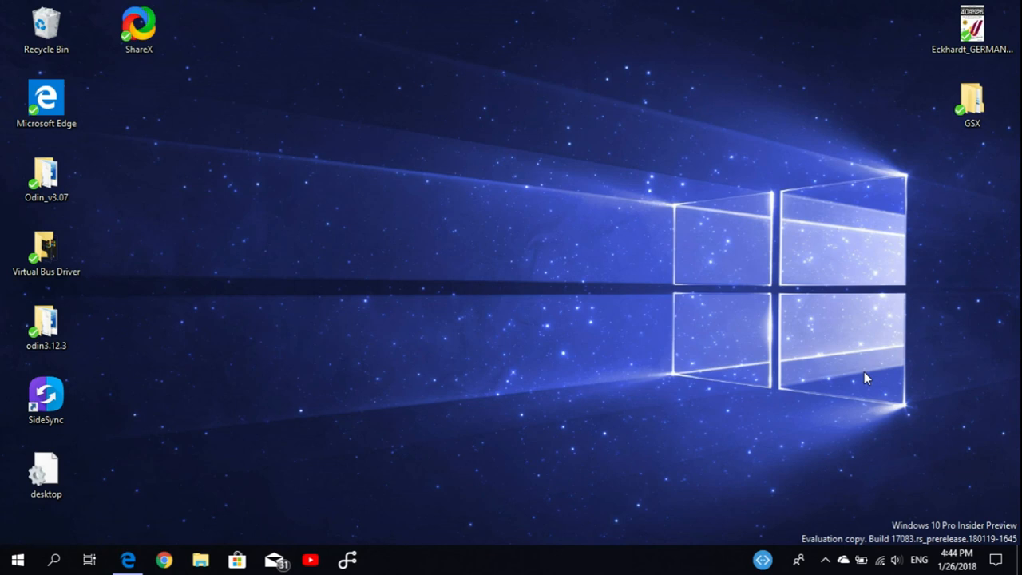
pyautogui.moveTo(962, 321)
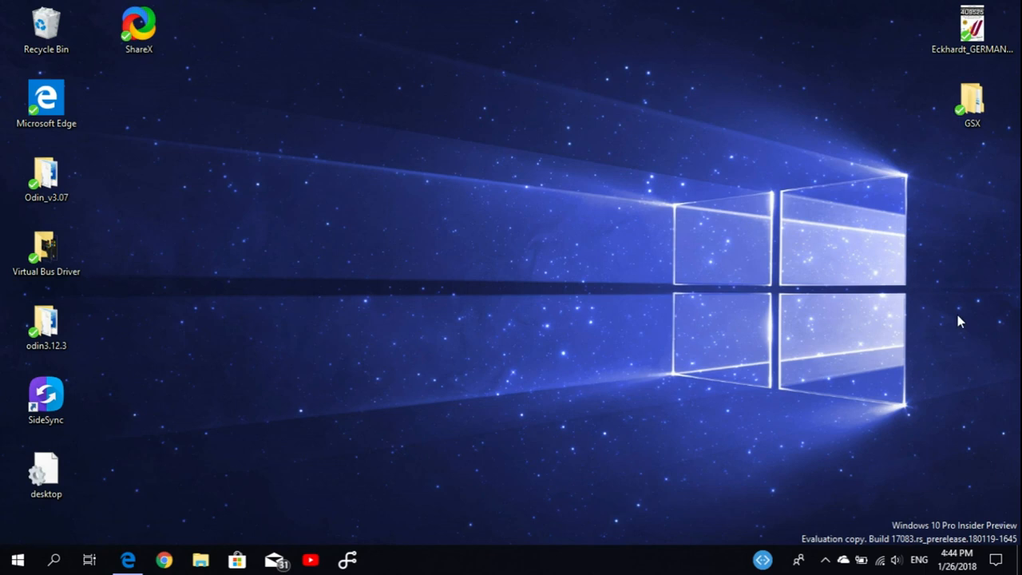
pyautogui.moveTo(945, 320)
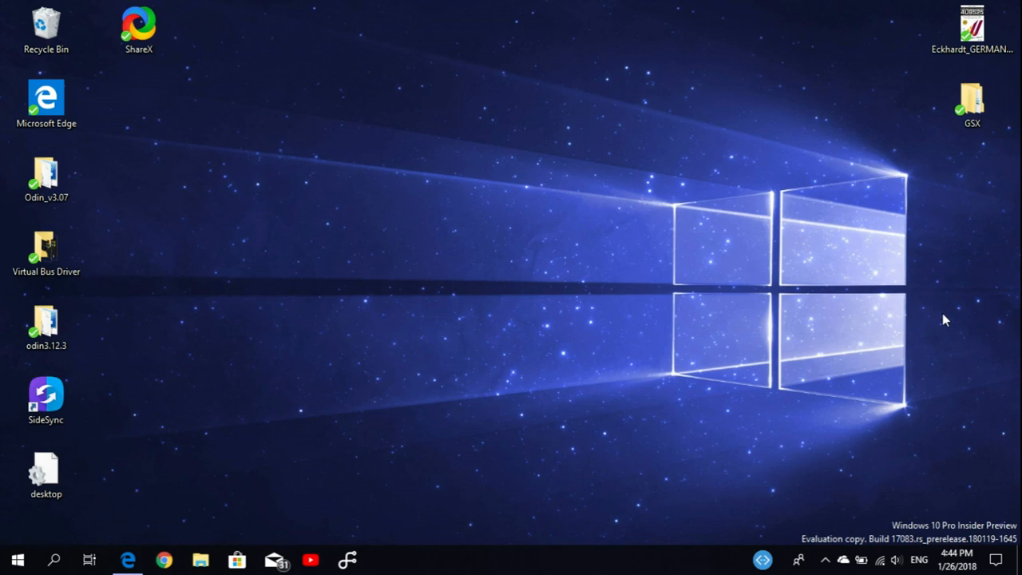